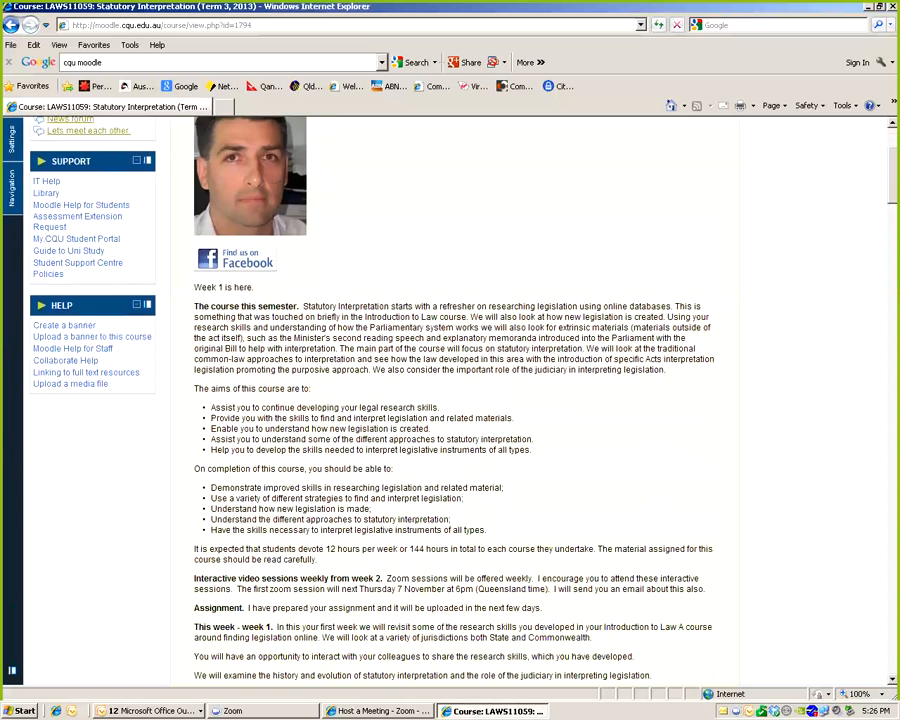
Read down the Moodle course page to the contact details and select a word there
scroll(up, 3)
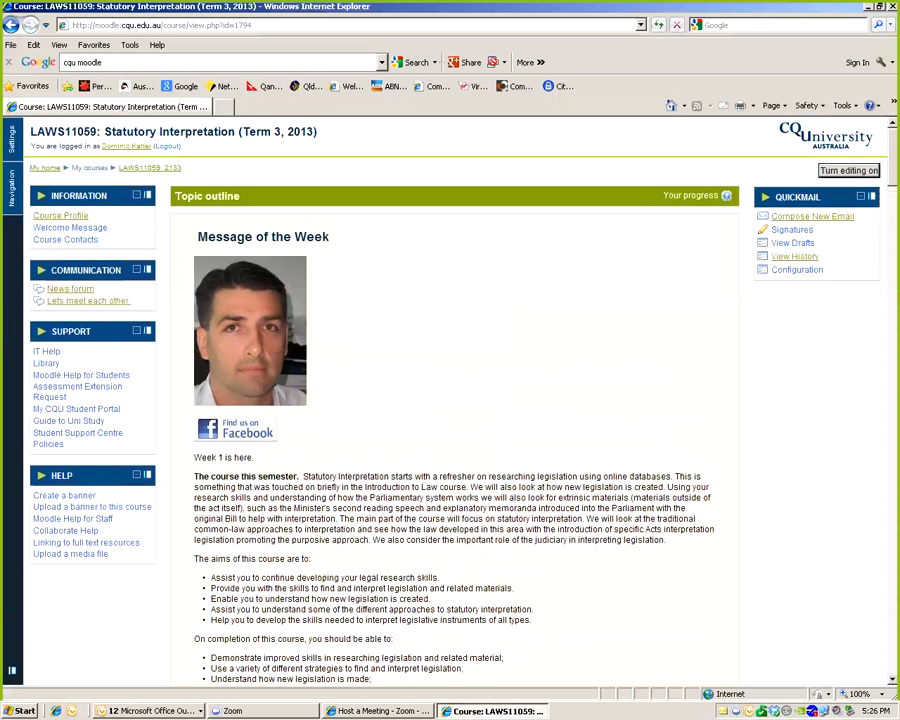
drag(194, 475, 435, 609)
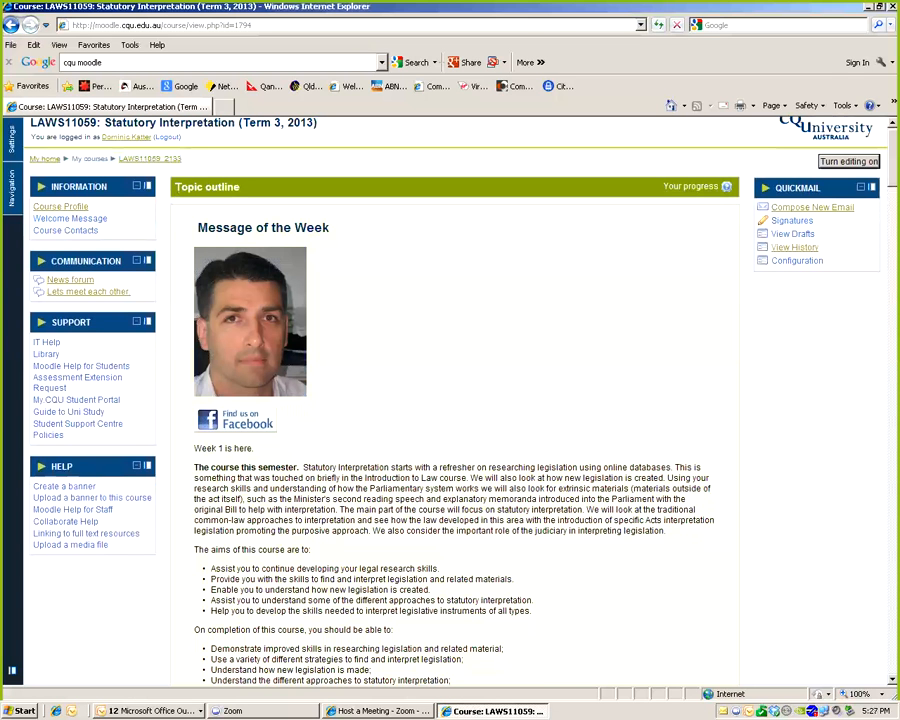
scroll(down, 3)
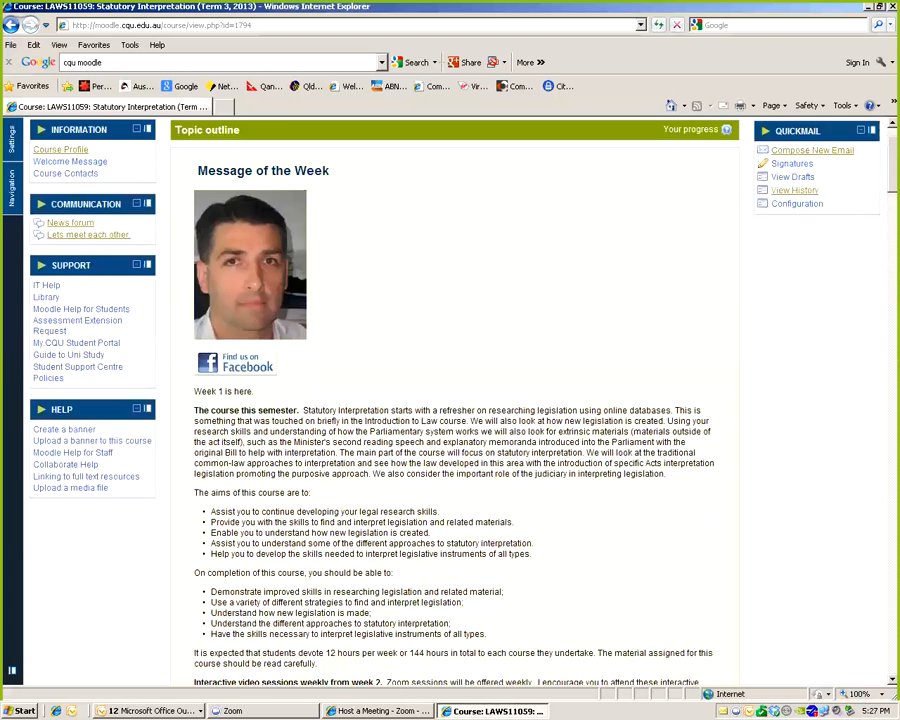
scroll(down, 3)
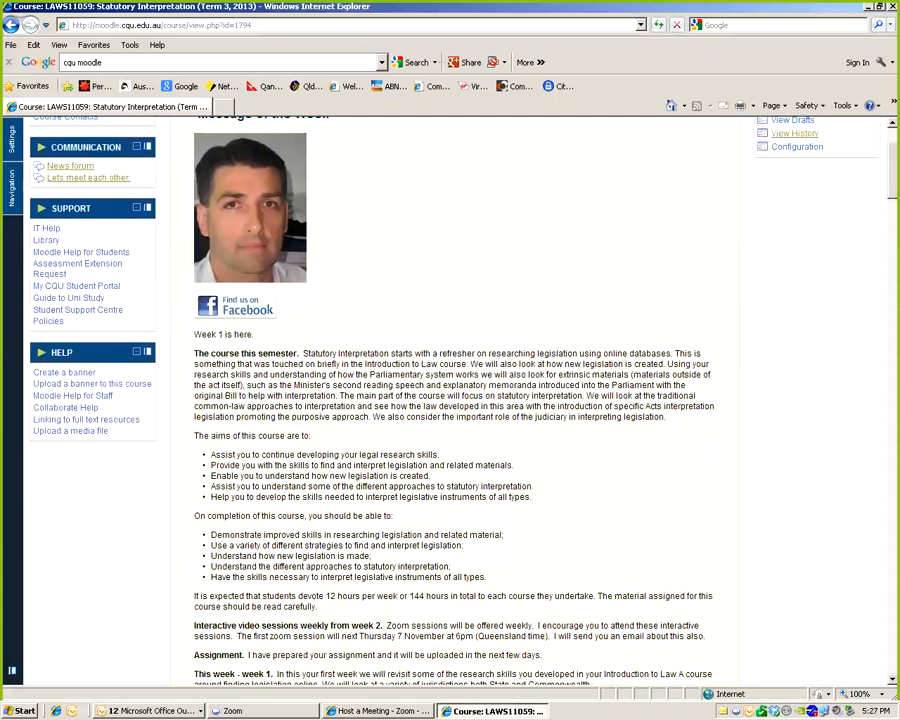
scroll(down, 3)
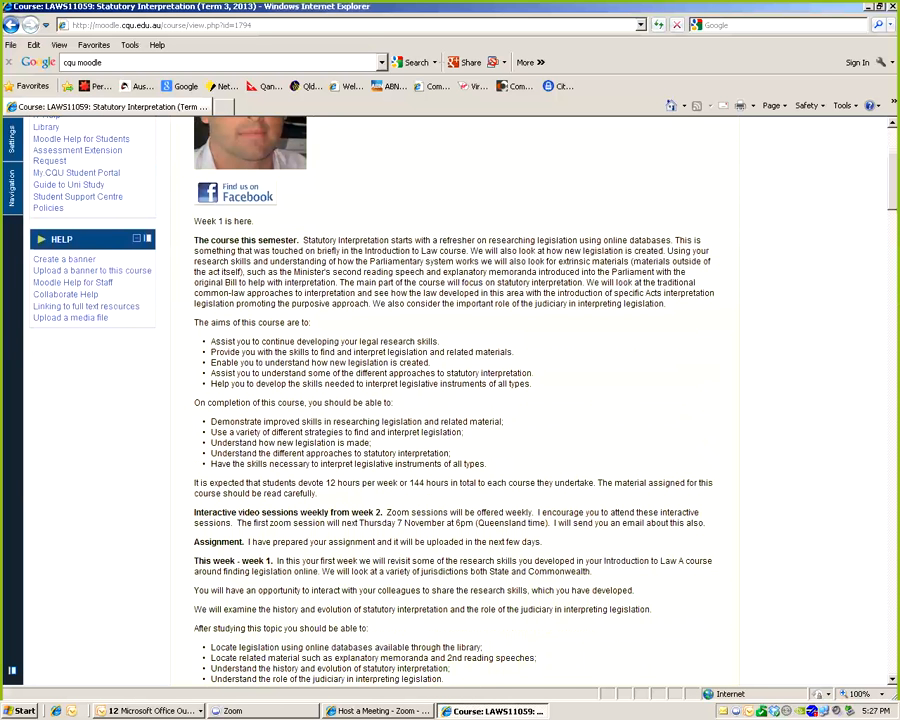
scroll(down, 3)
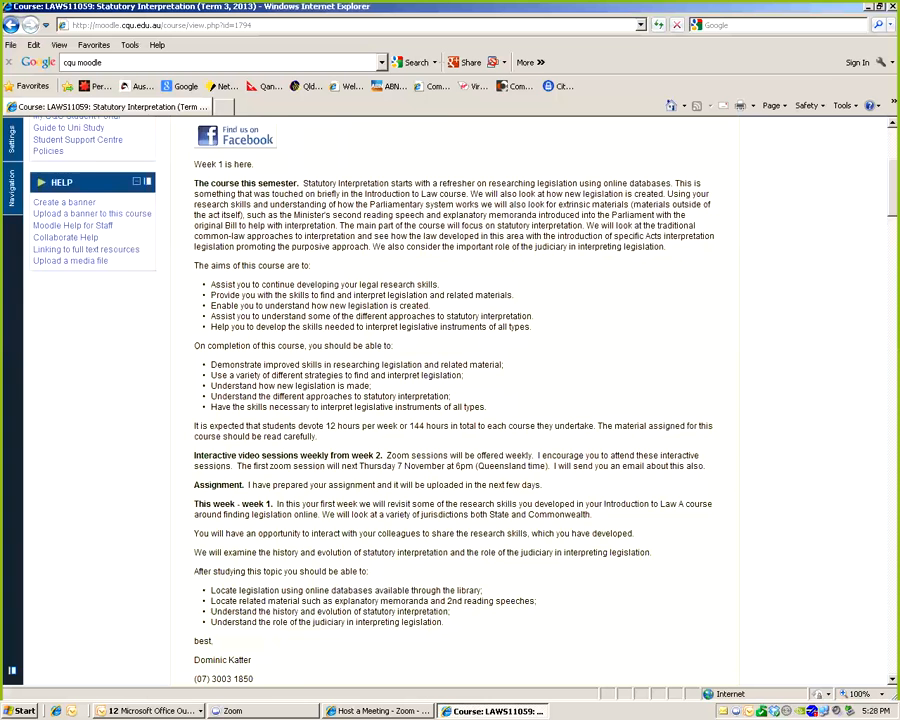
scroll(down, 3)
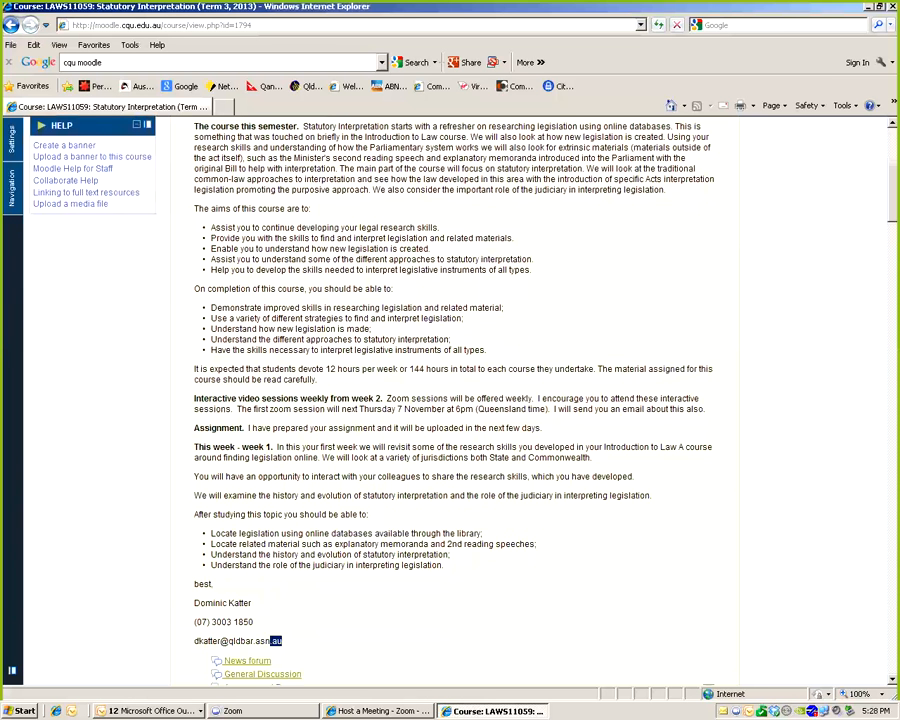
double_click(237, 640)
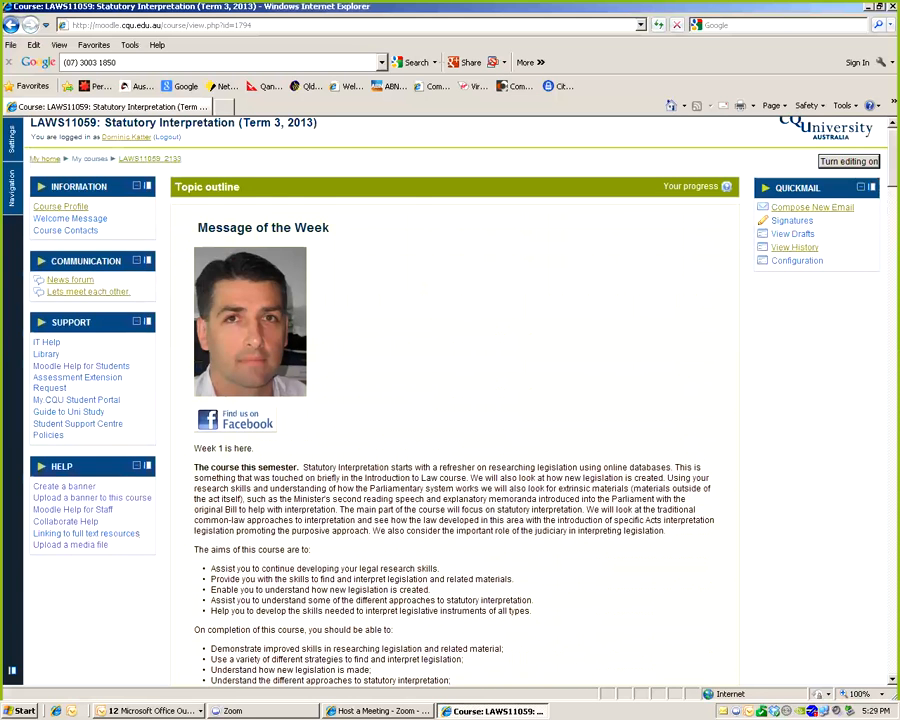
mouse_move(60, 206)
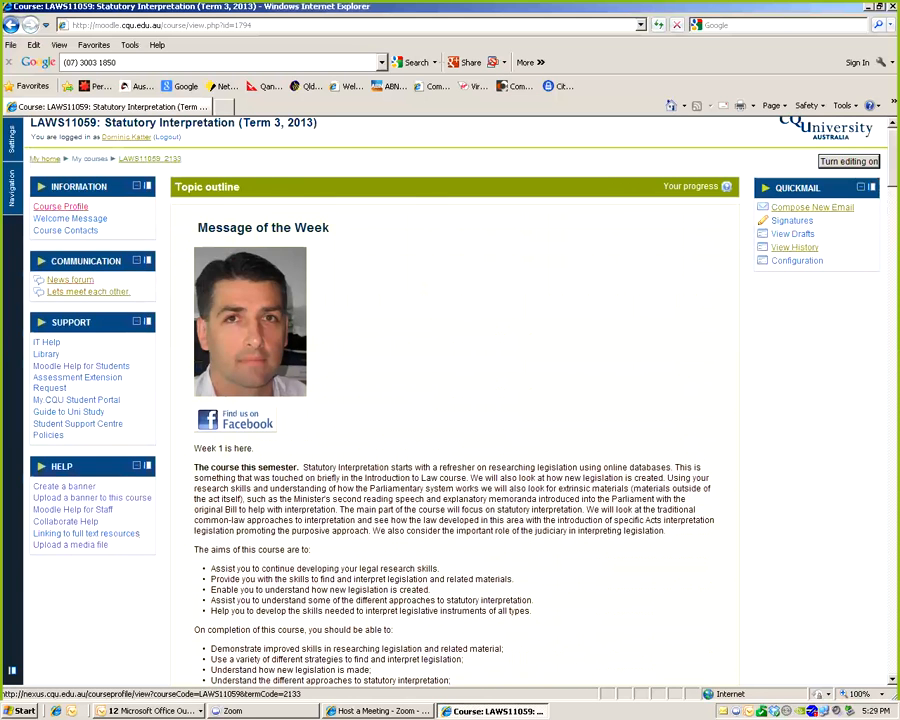
Open the LAWS11059 Course Profile and expand its General Information section toward Textbooks
click(60, 206)
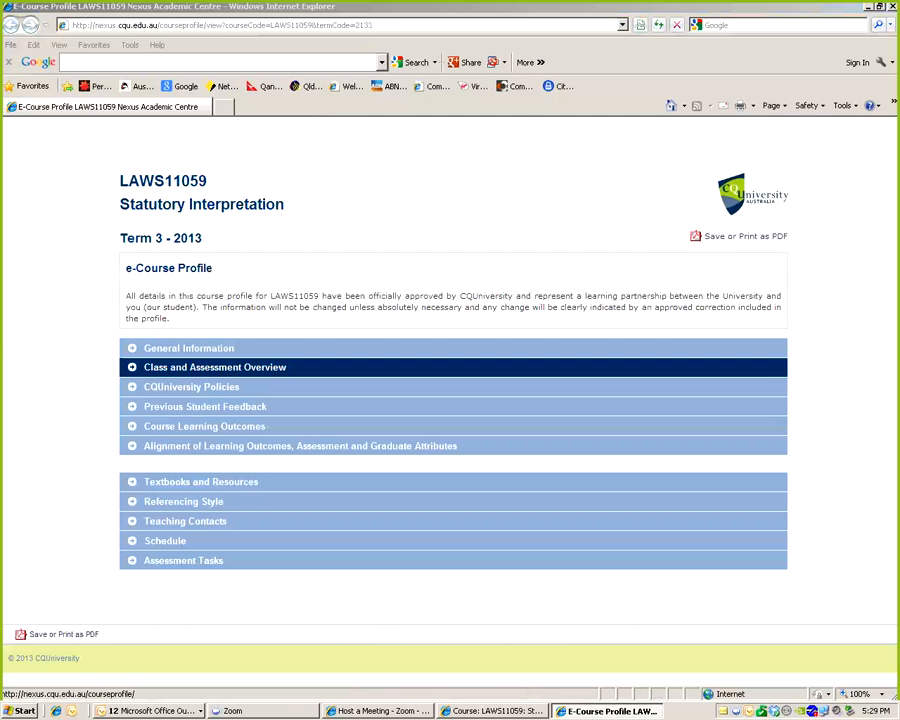
click(189, 348)
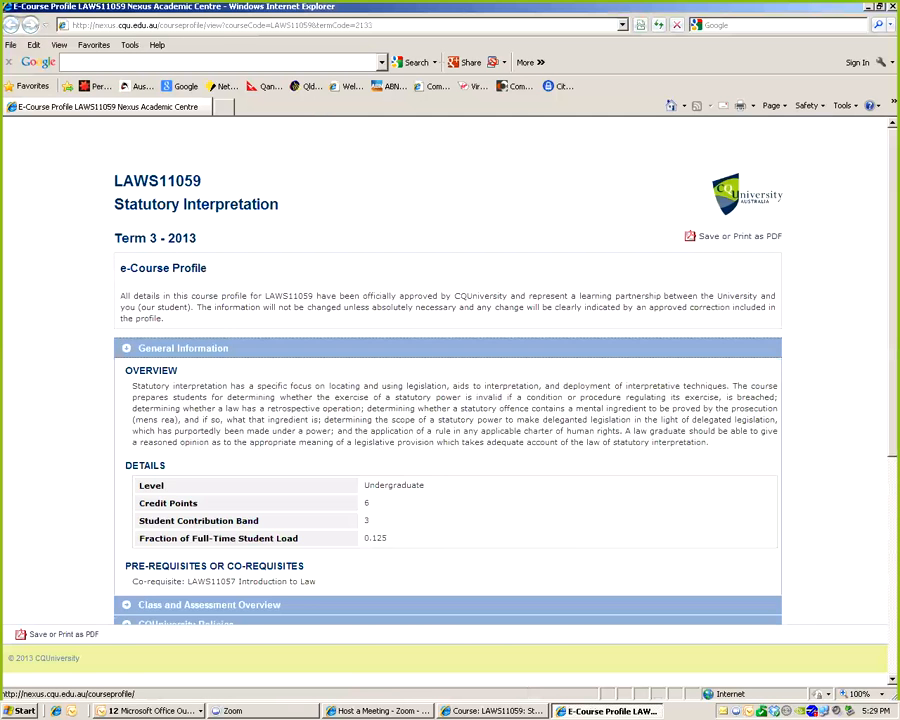
scroll(down, 3)
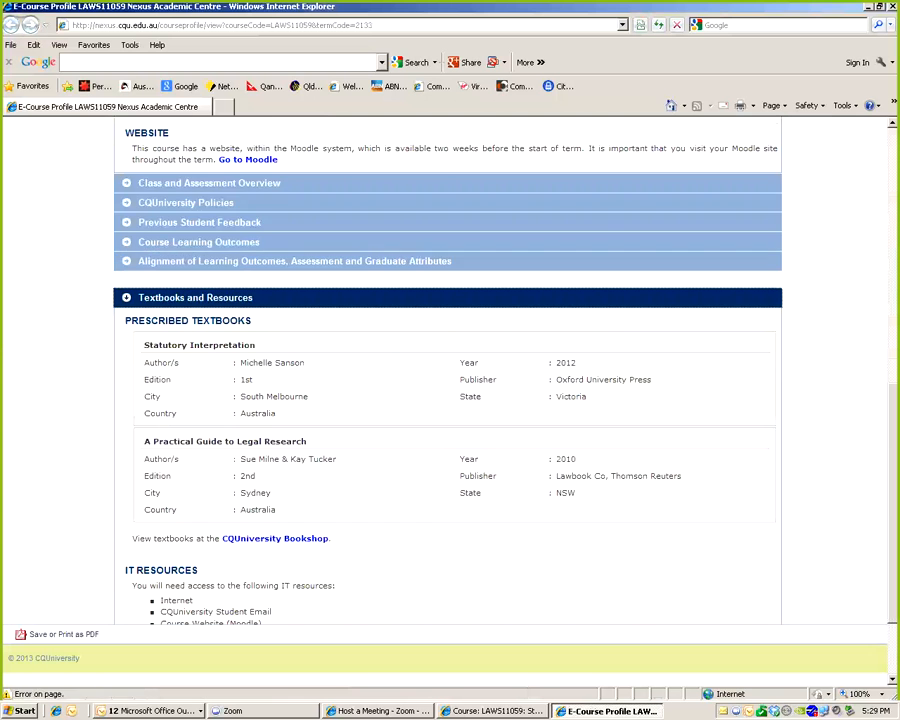
Select the textbook title A Practical Guide to Legal Research and move down to Referencing Style
scroll(down, 3)
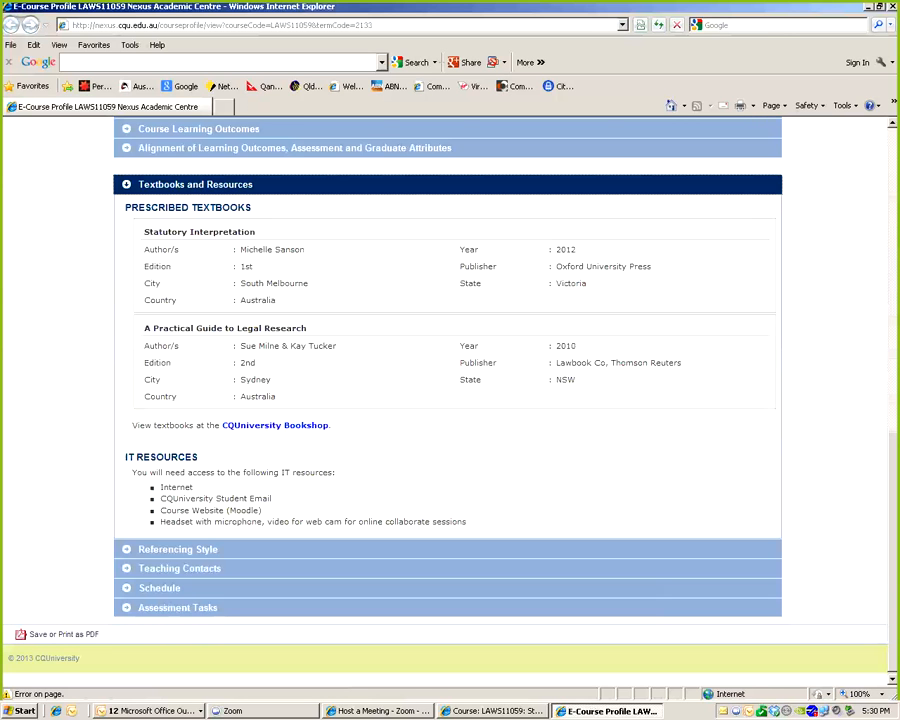
double_click(225, 327)
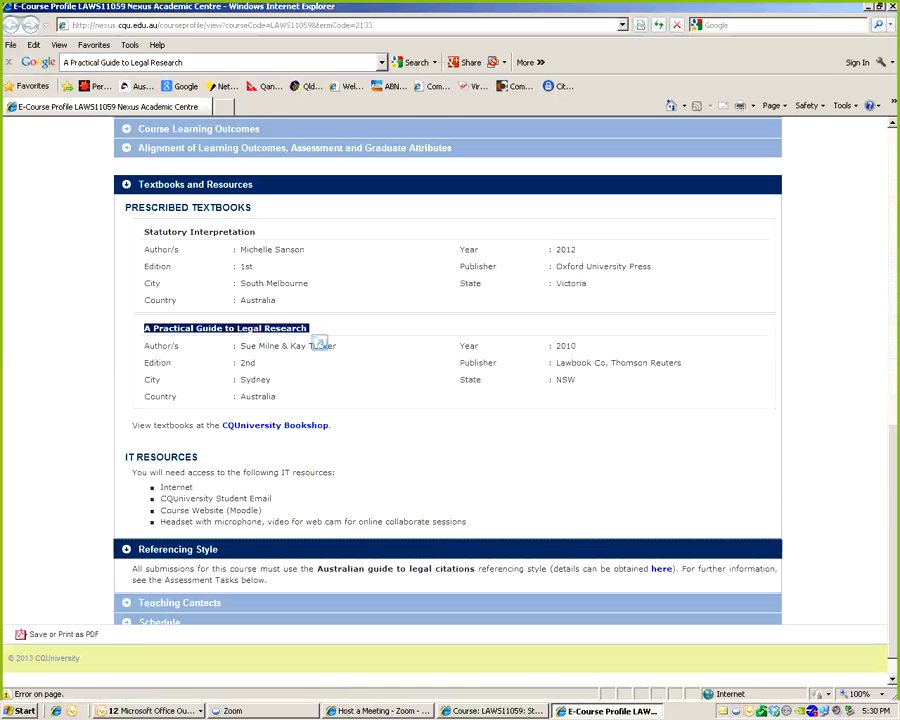
scroll(down, 3)
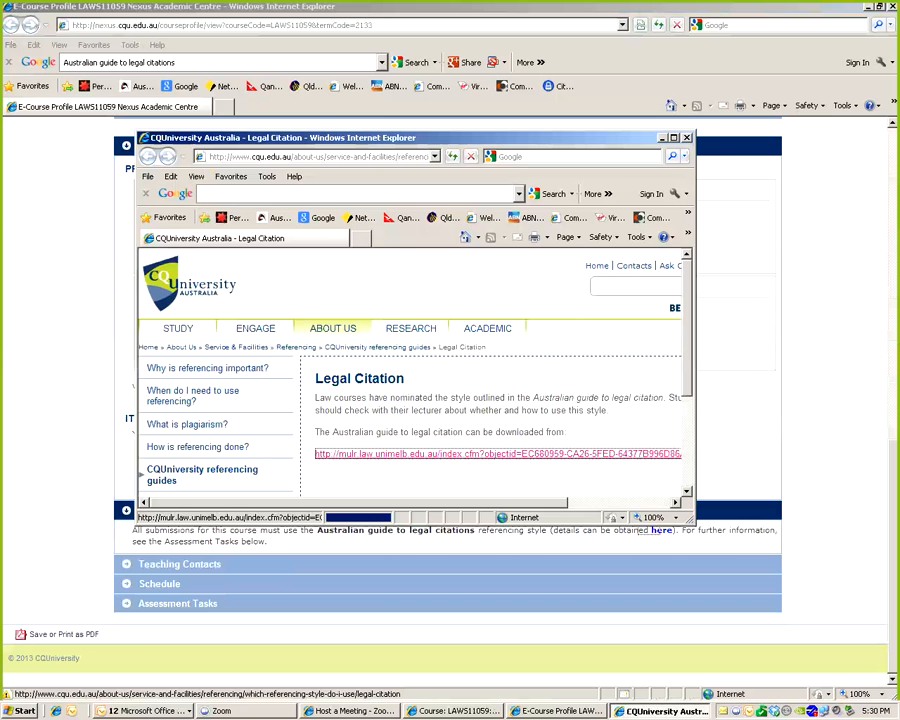
Follow the Legal Citation link to the Melbourne University Law Review site and maximise its window
click(495, 454)
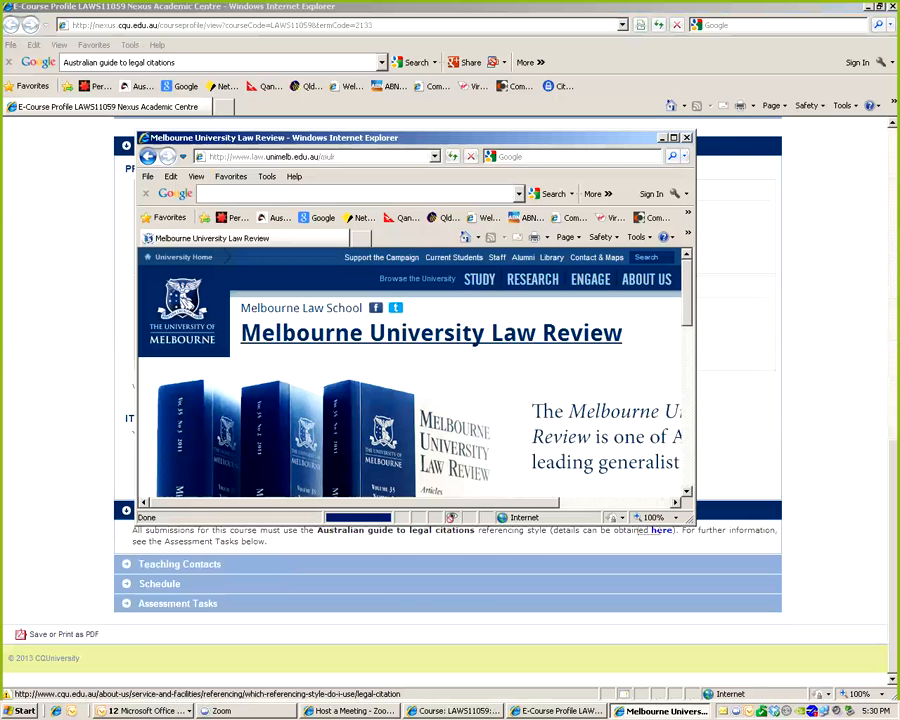
click(674, 137)
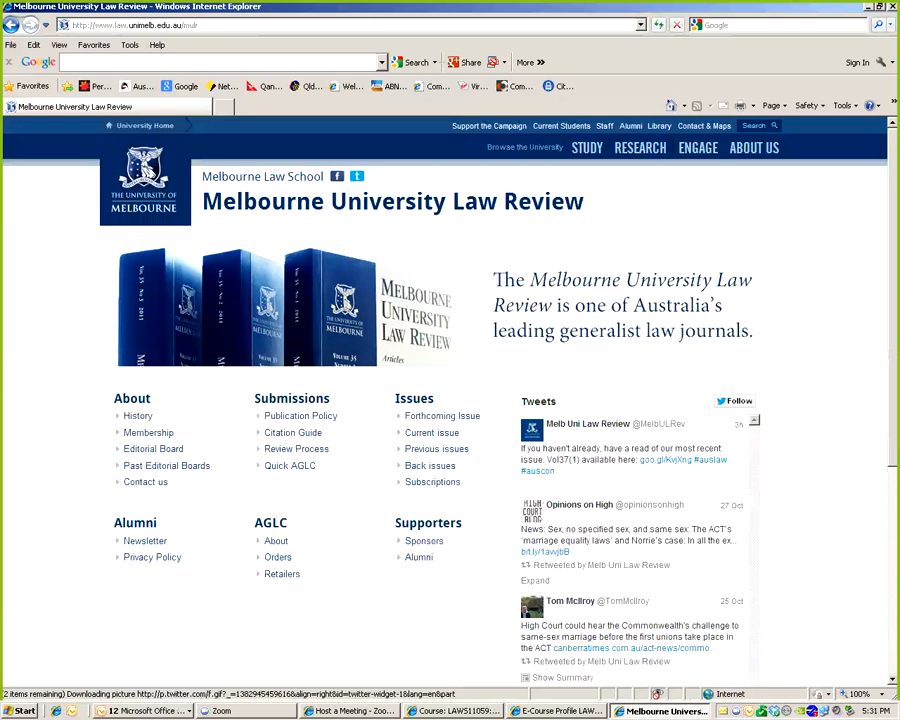
scroll(down, 3)
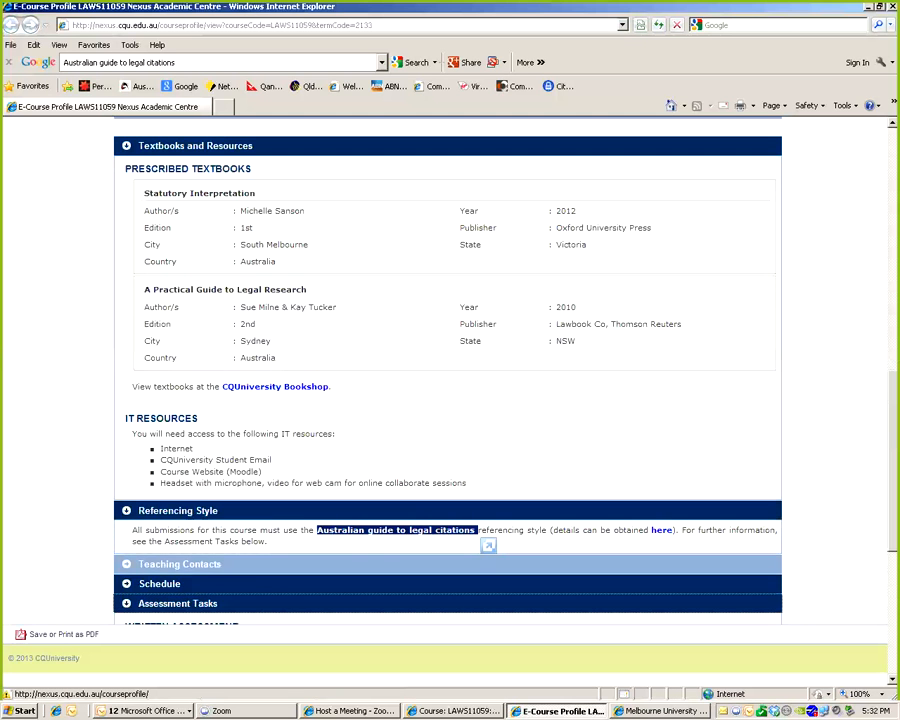
Bring the written assessment's description, due date, weighting and criteria into view
scroll(down, 3)
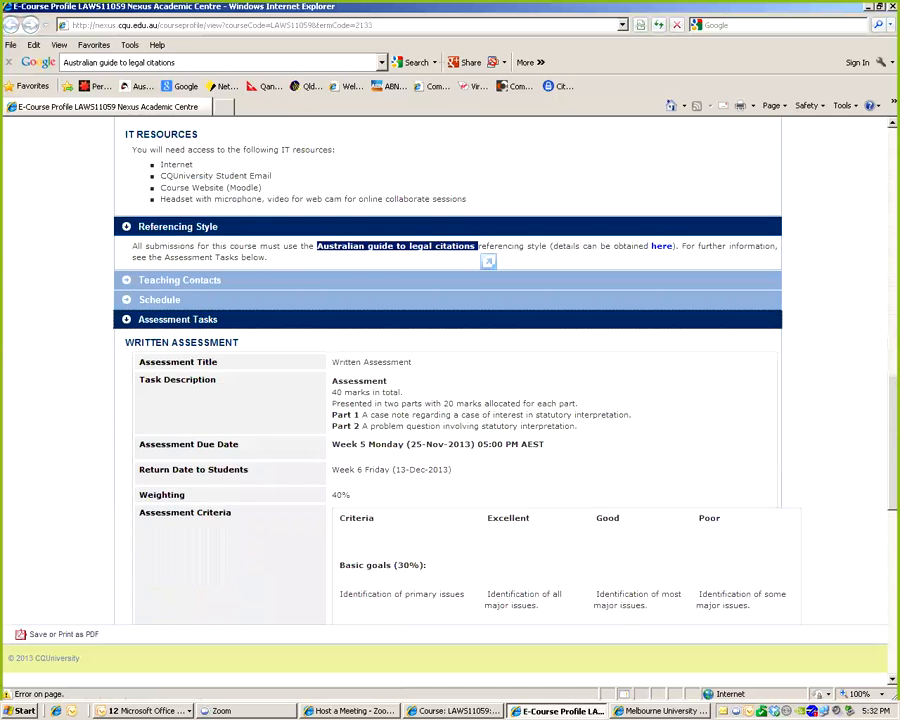
scroll(down, 3)
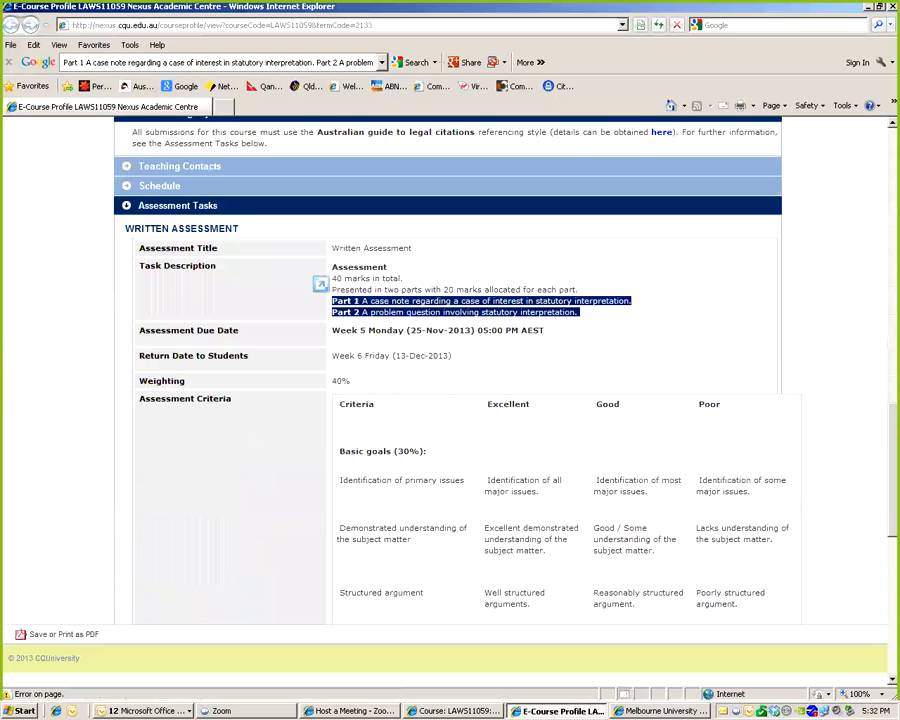
Read down through the Assessment Criteria table of the course profile
scroll(down, 3)
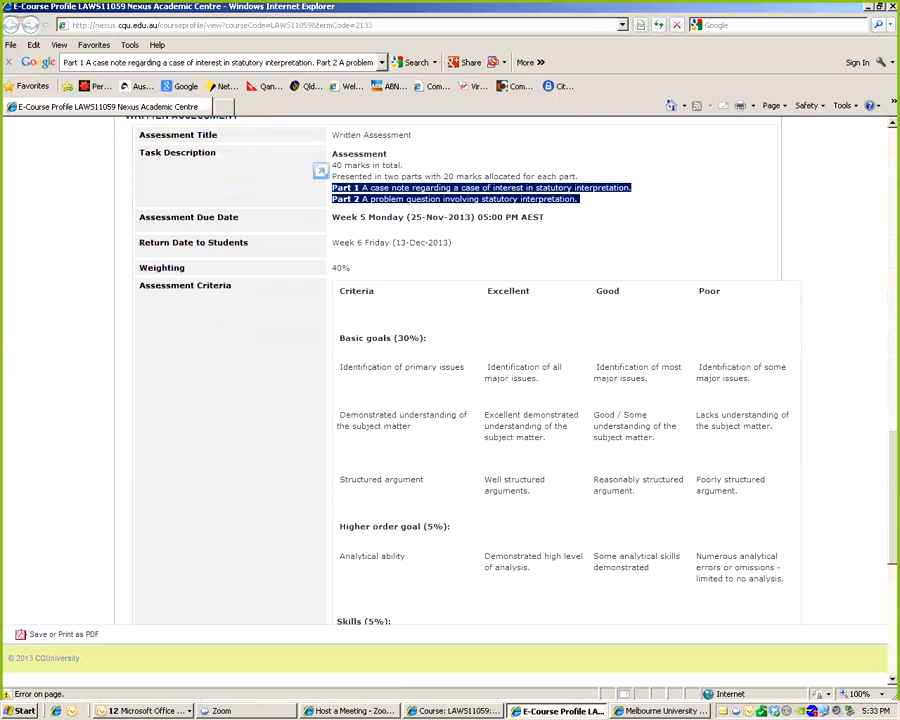
scroll(down, 3)
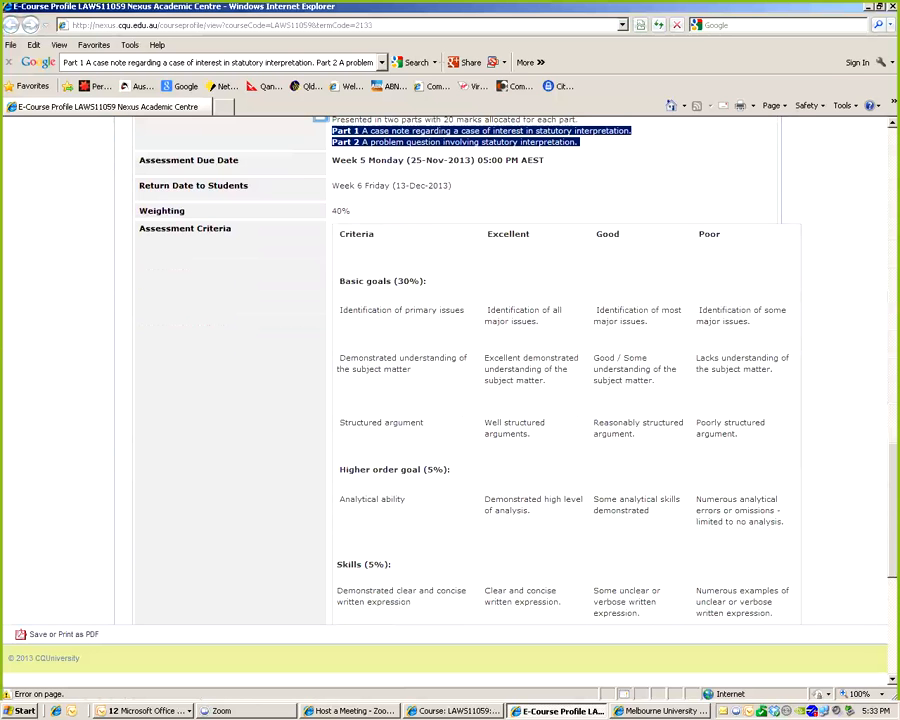
scroll(down, 3)
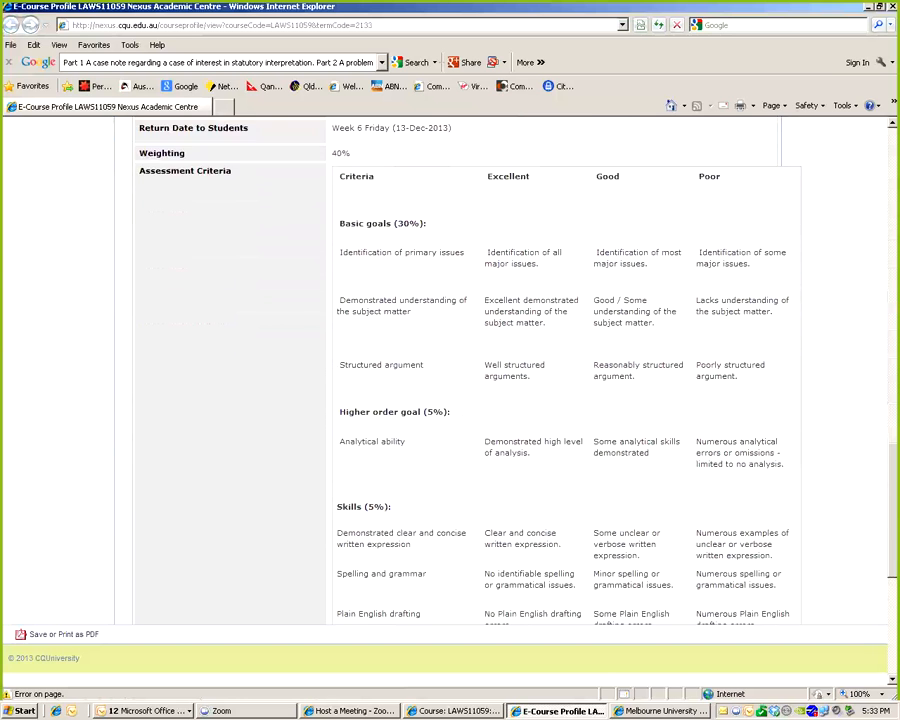
scroll(down, 3)
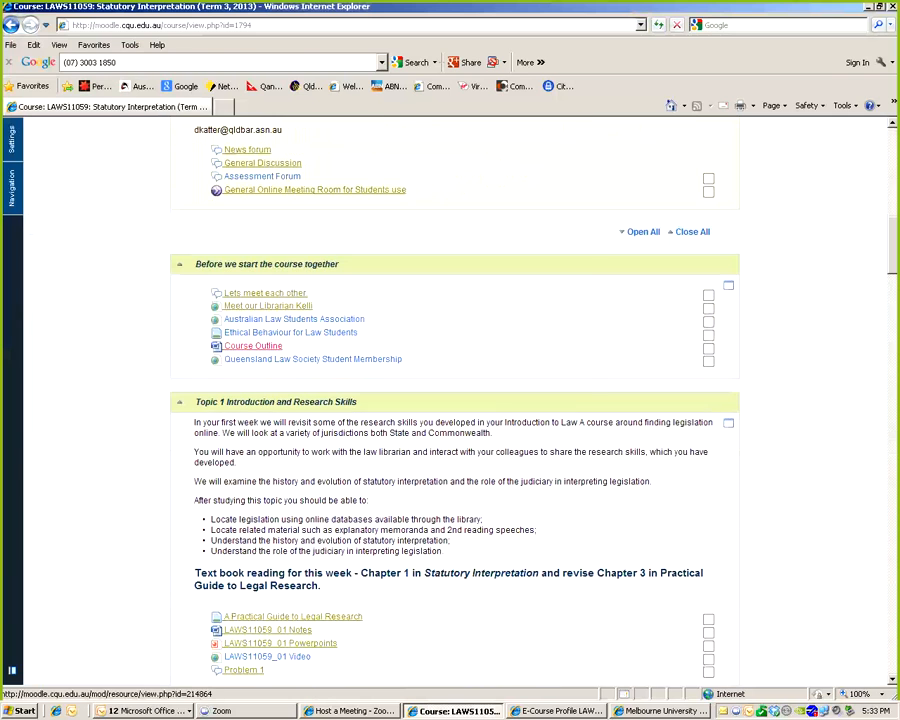
Download and open the Course Outline study guide in Word, accepting the conversion notice
click(253, 345)
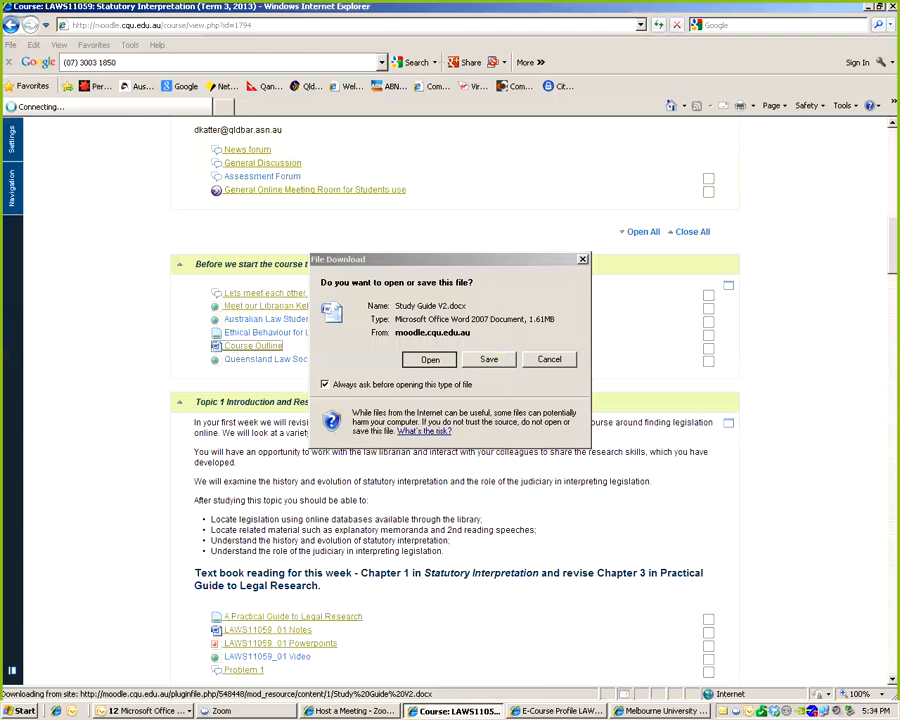
click(429, 359)
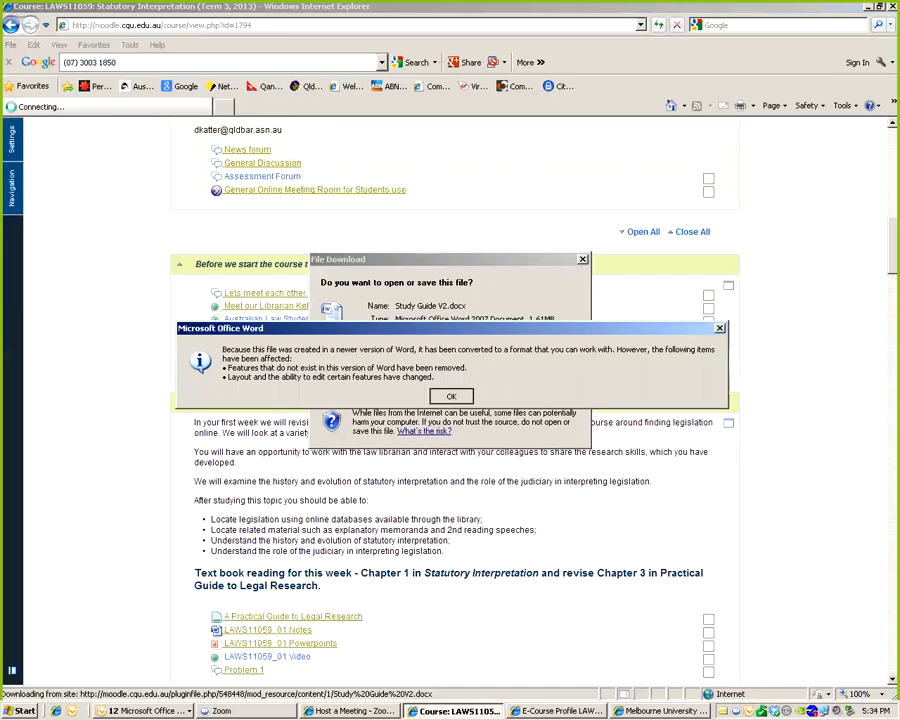
click(451, 396)
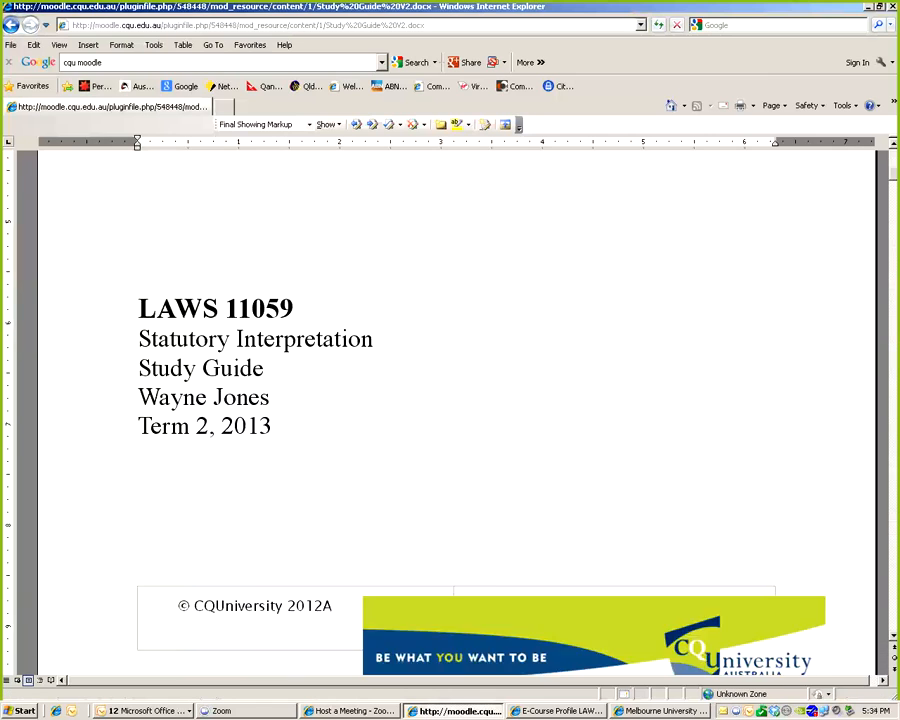
Move to the Internet Sites page and select the word AUSTLII in the sites list
scroll(down, 3)
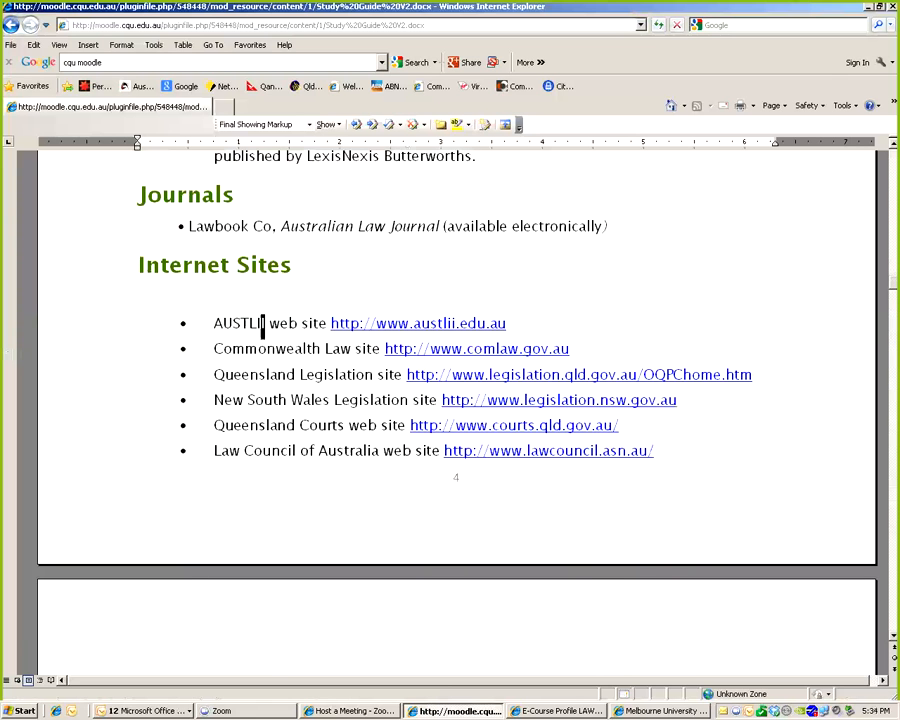
double_click(238, 323)
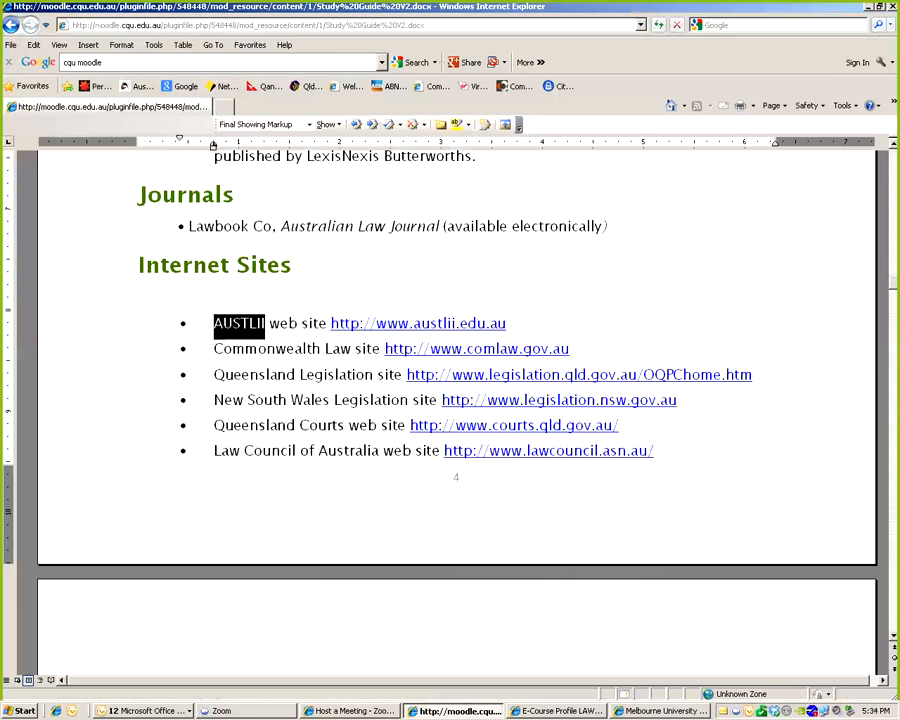
mouse_move(477, 348)
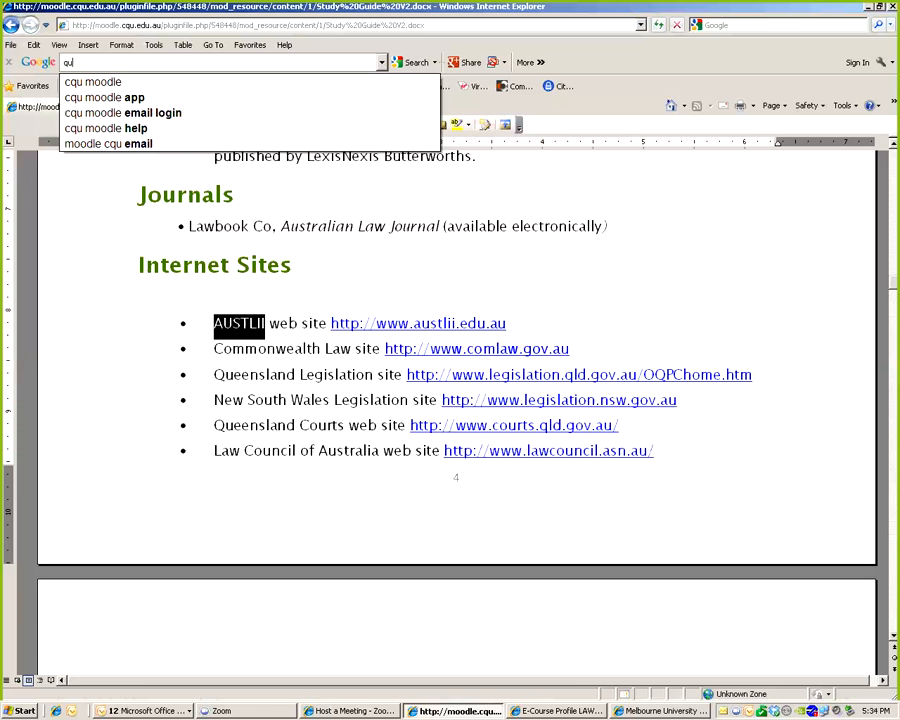
Search Google for queensland hansard and open a Queensland Parliament Hansard result
text(queensland har)
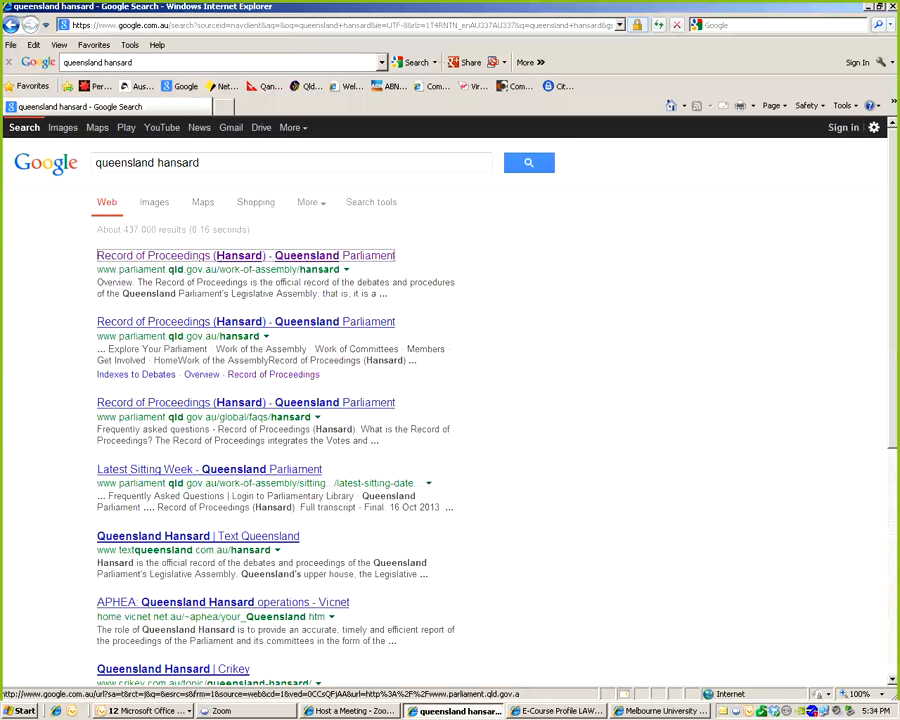
click(245, 255)
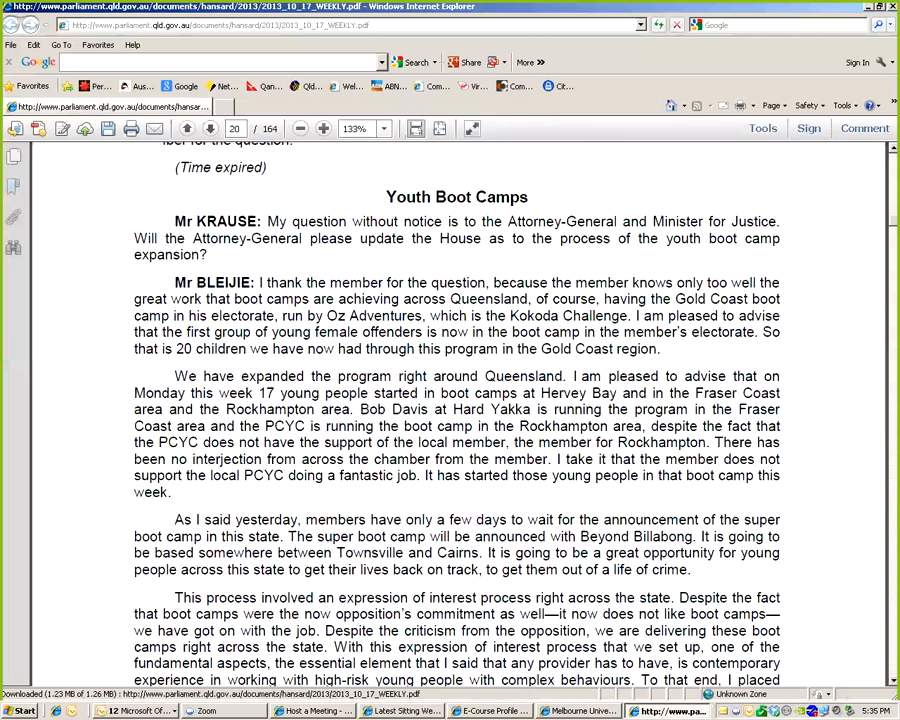
Search the Hansard PDF for 'second reading speech' and step through its matches to page 124
scroll(down, 3)
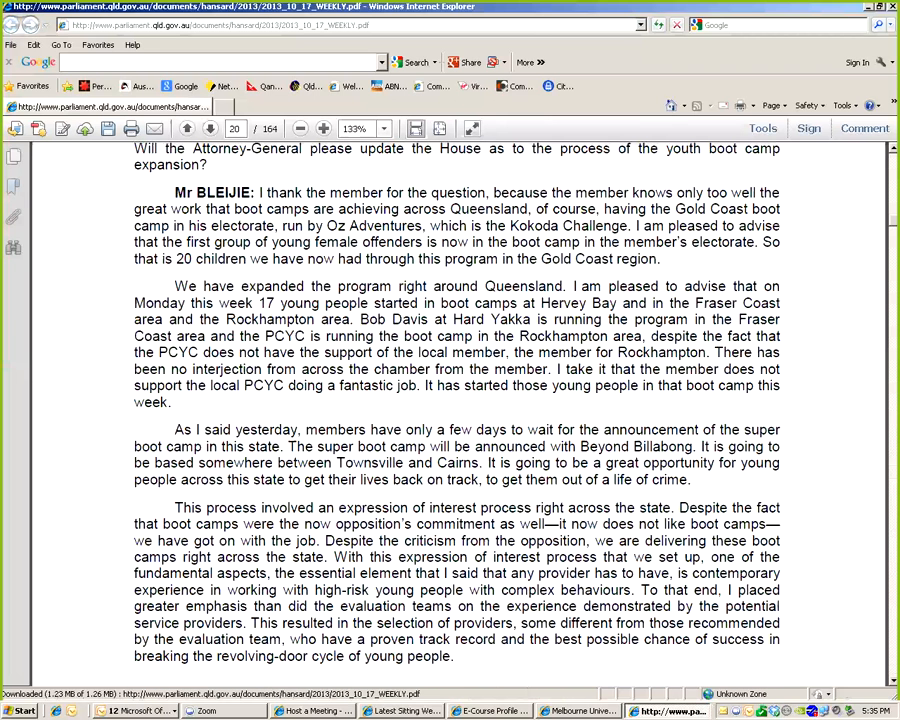
drag(385, 192, 547, 192)
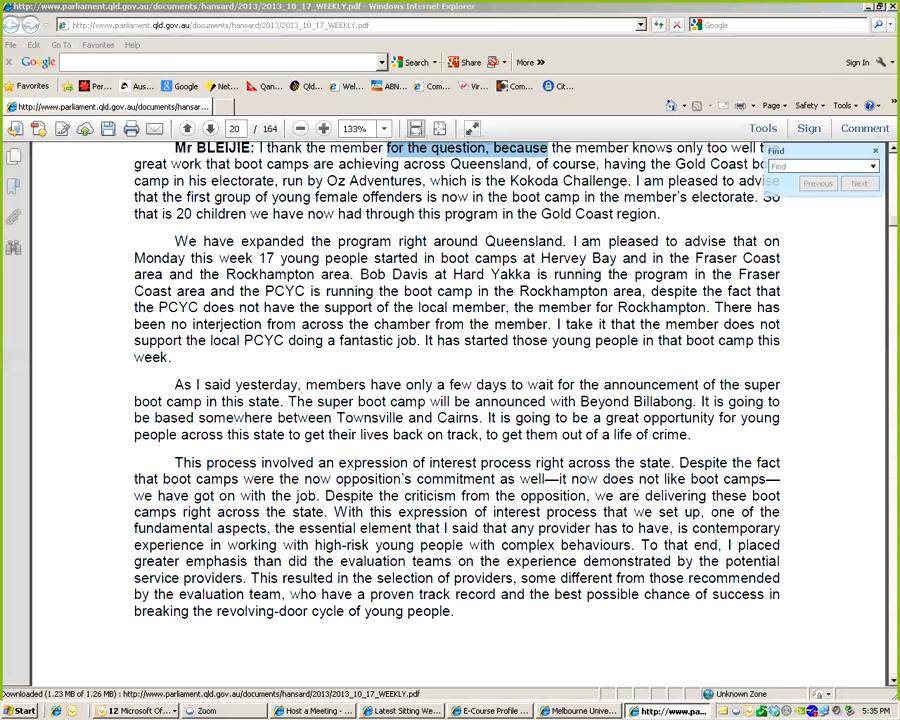
text(sed)
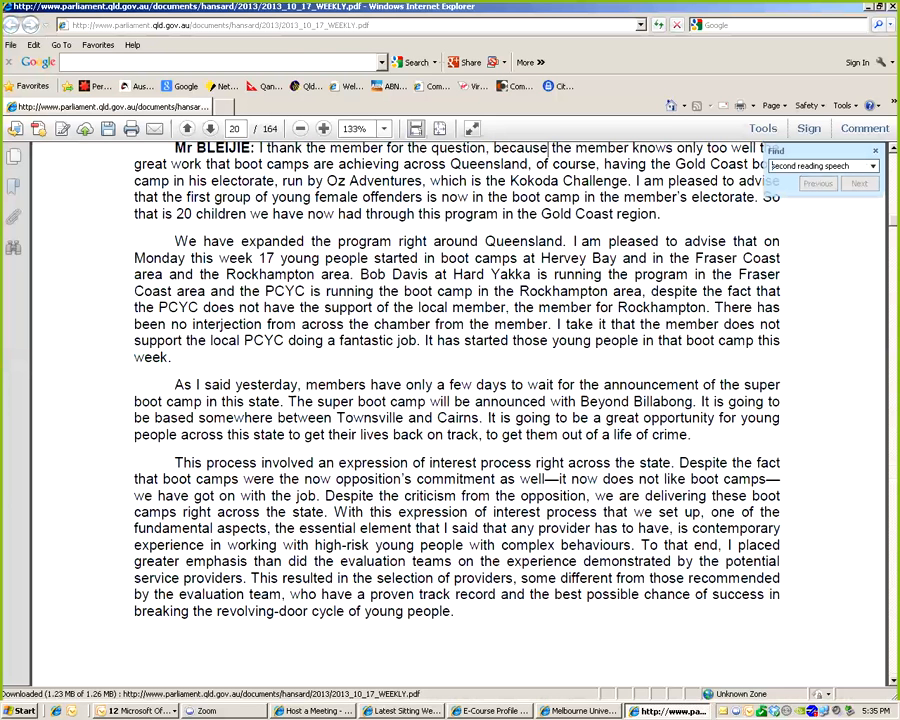
click(858, 183)
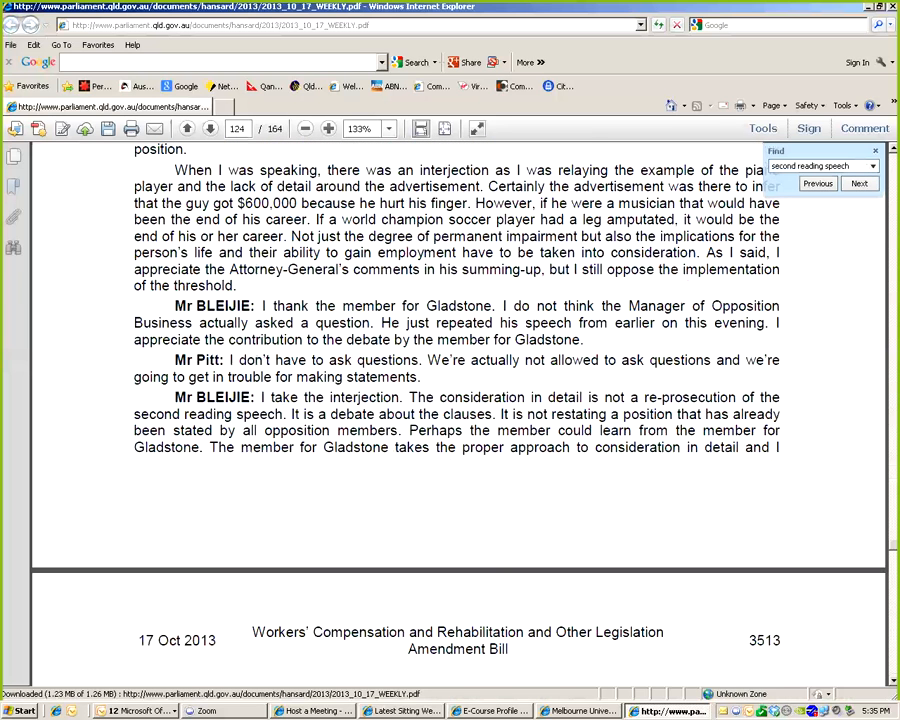
scroll(down, 3)
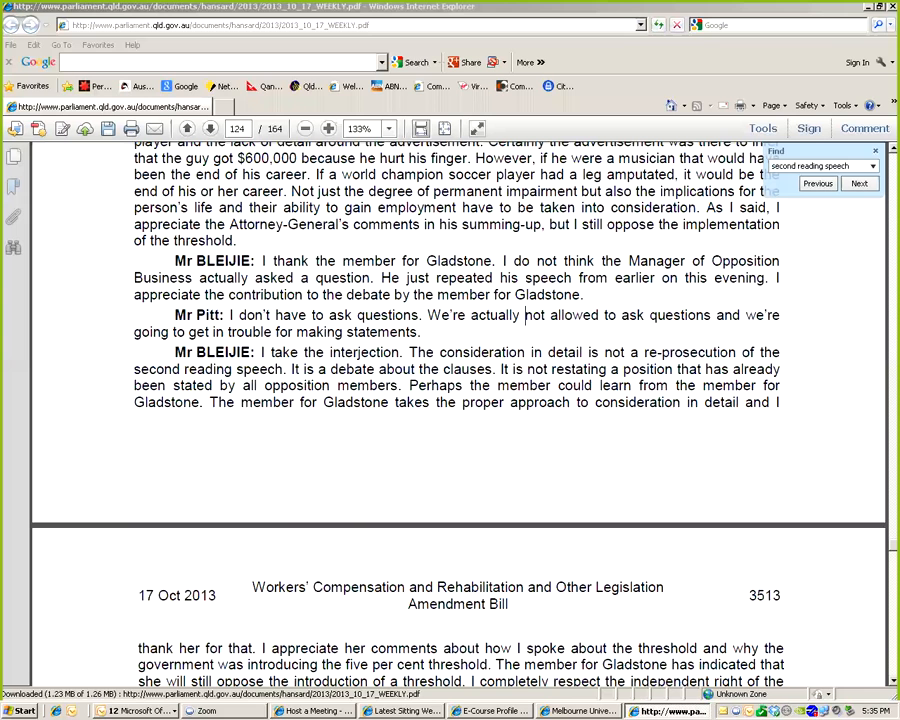
click(858, 183)
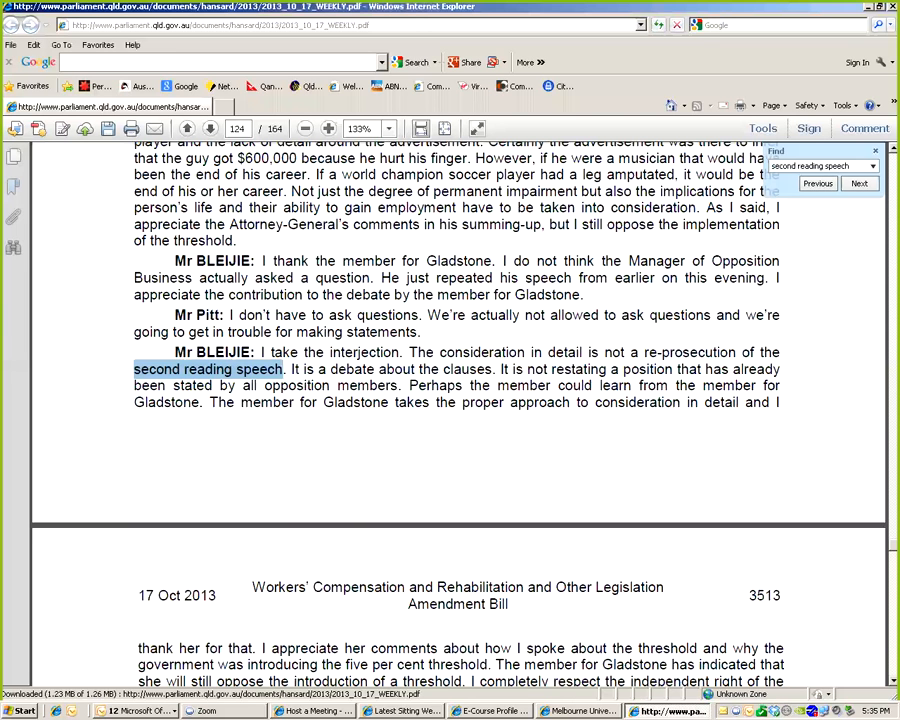
click(858, 183)
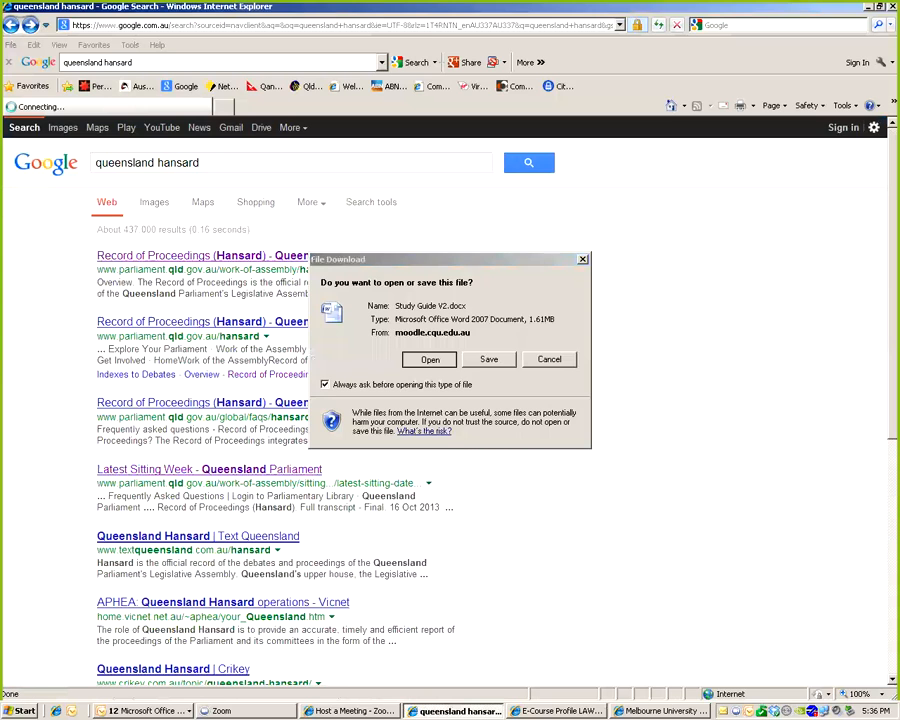
Open the Study Guide V2 document in Word and move down to its Internet Sites list
click(429, 359)
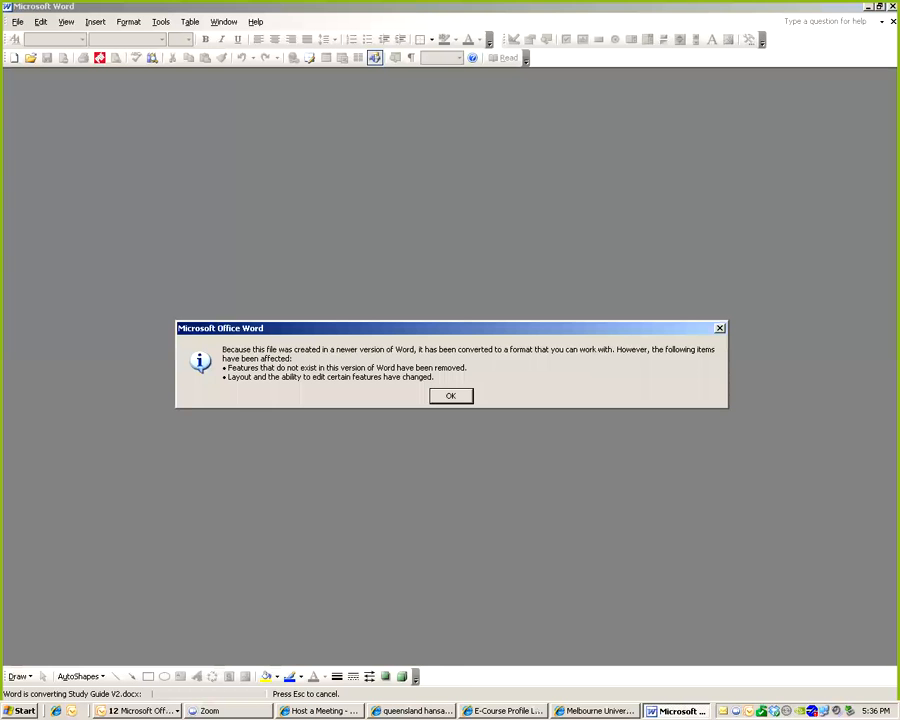
click(450, 395)
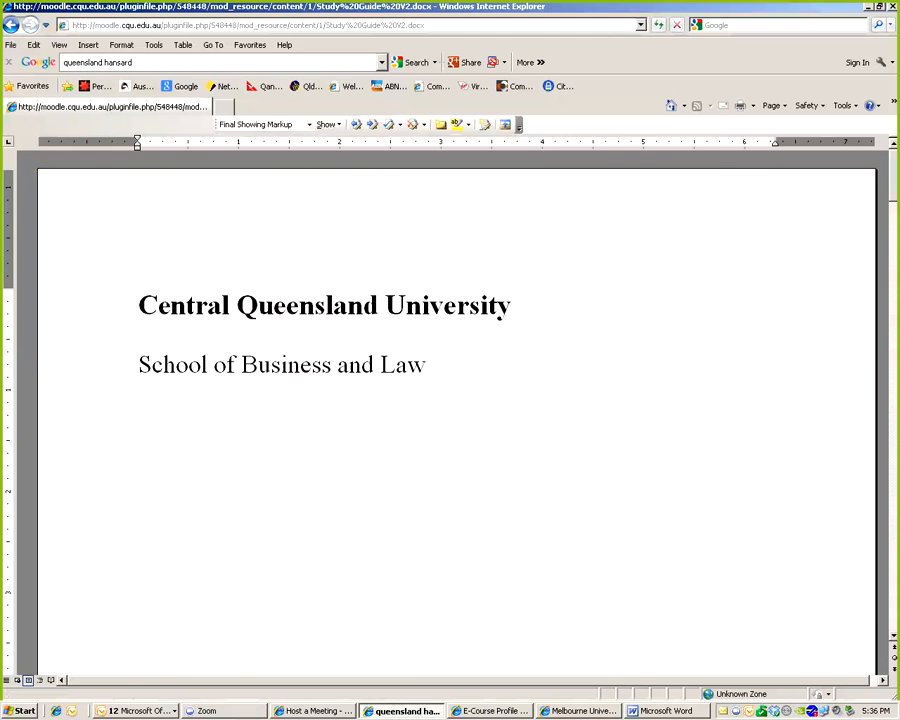
scroll(down, 3)
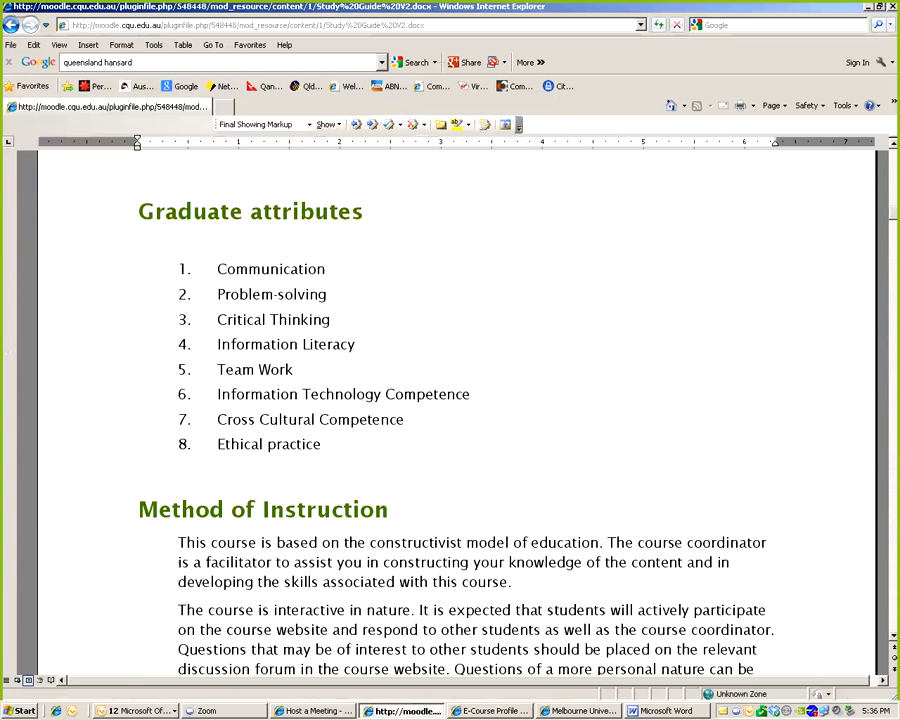
scroll(down, 3)
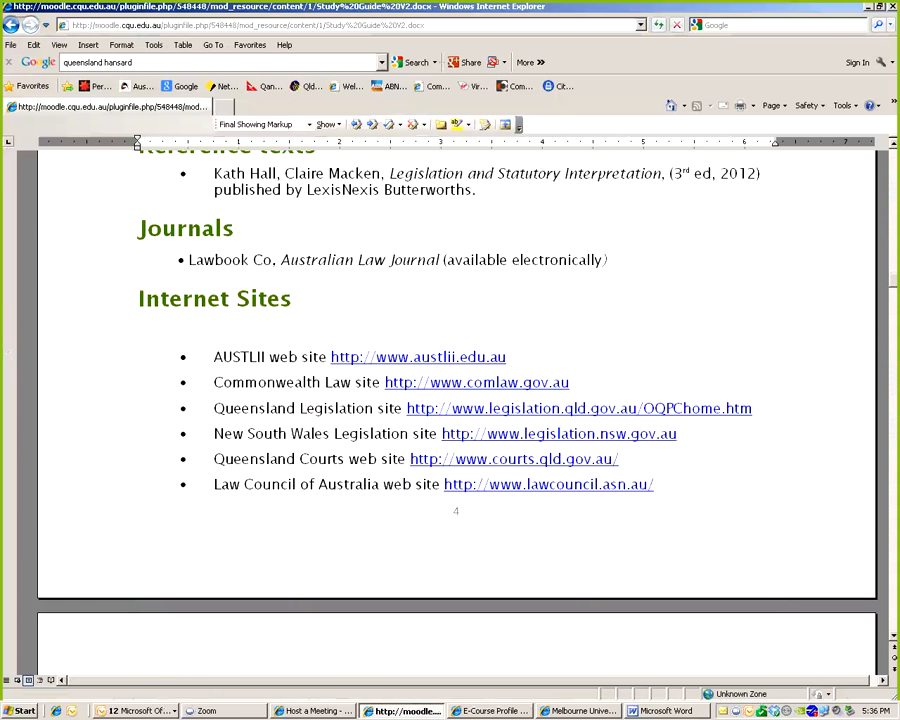
mouse_move(417, 357)
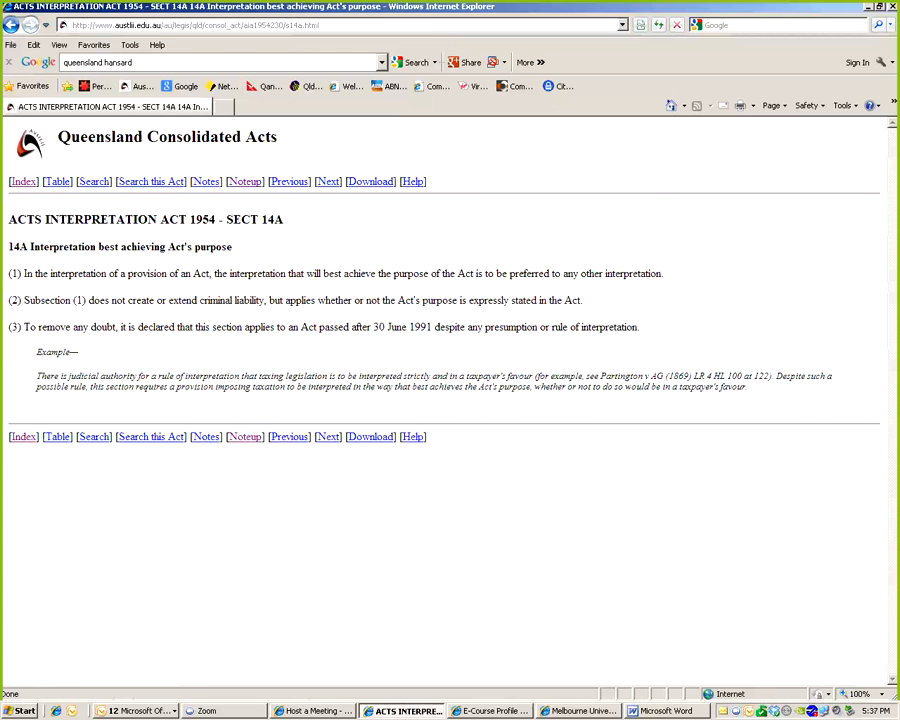
Select the word 'purpose' in s14A(1) before searching AustLII for aia1954230 s14a by date
double_click(410, 273)
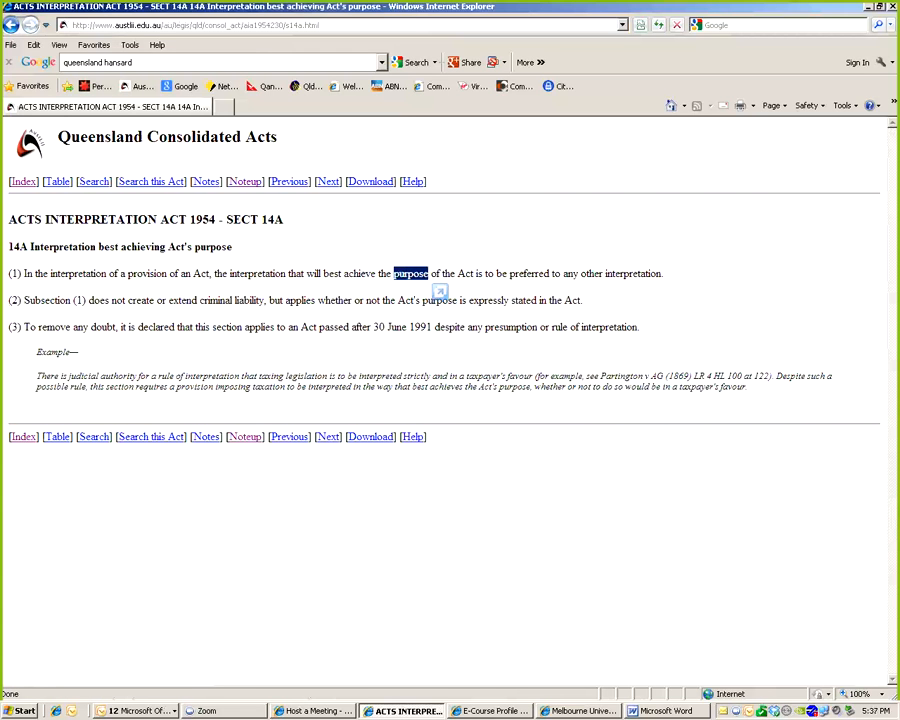
text(purpose)
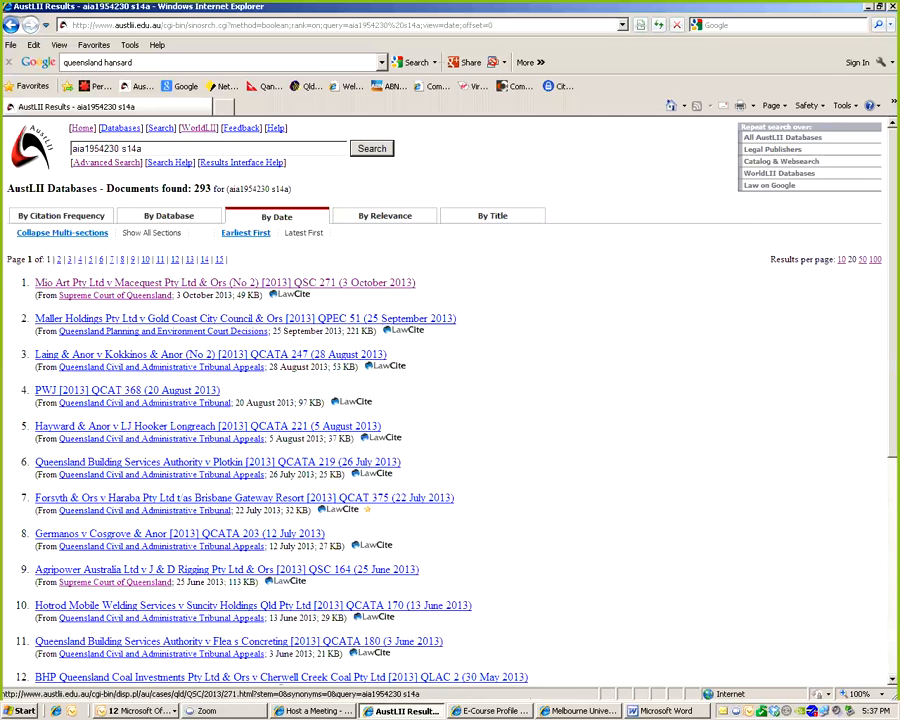
Read through the Mio Art judgment citing section 14A
click(224, 282)
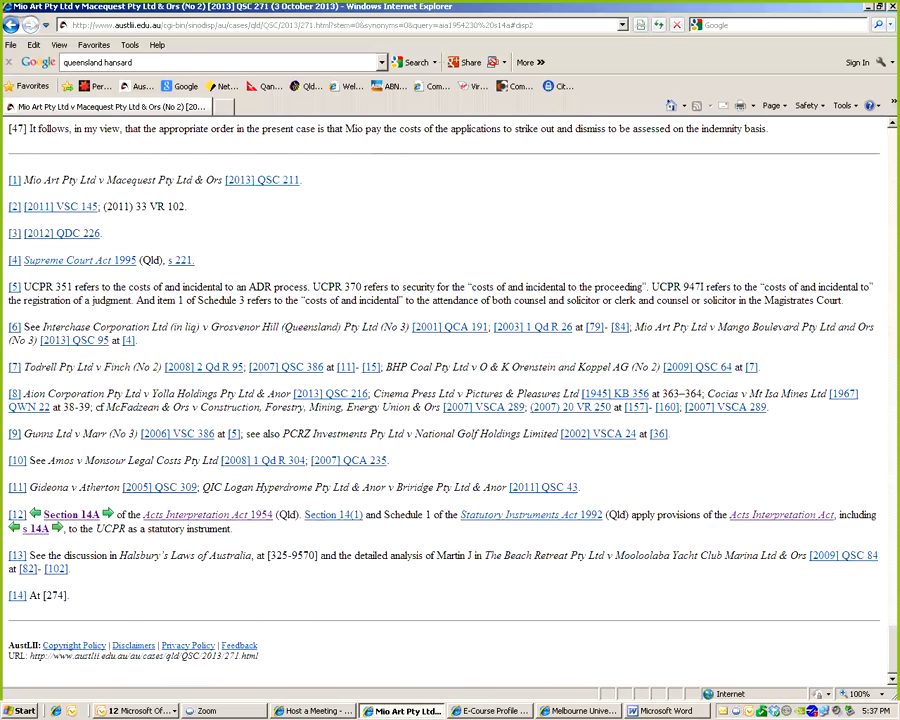
scroll(up, 3)
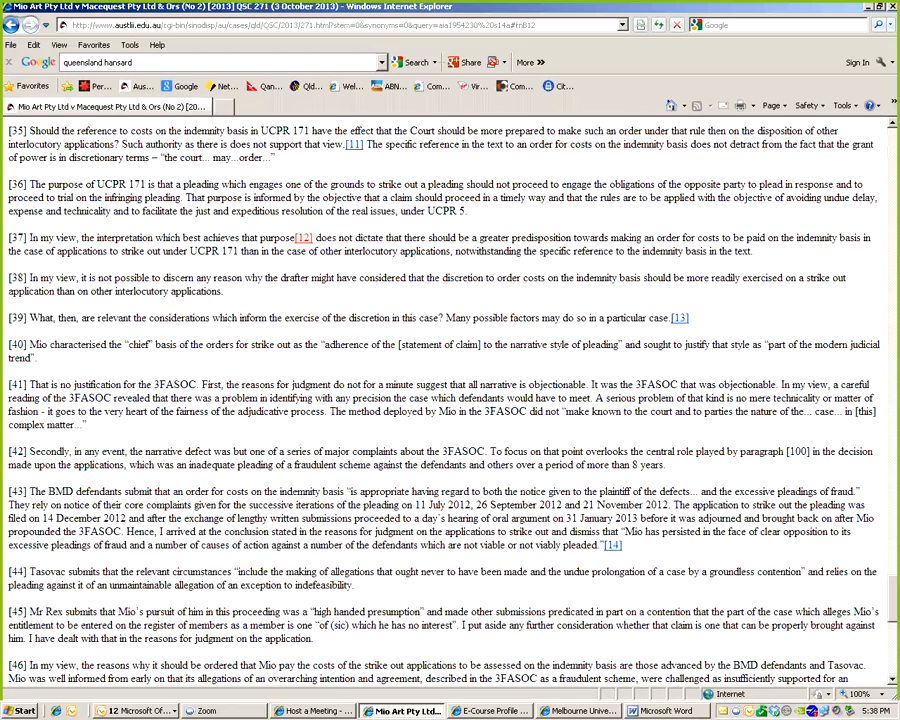
scroll(up, 3)
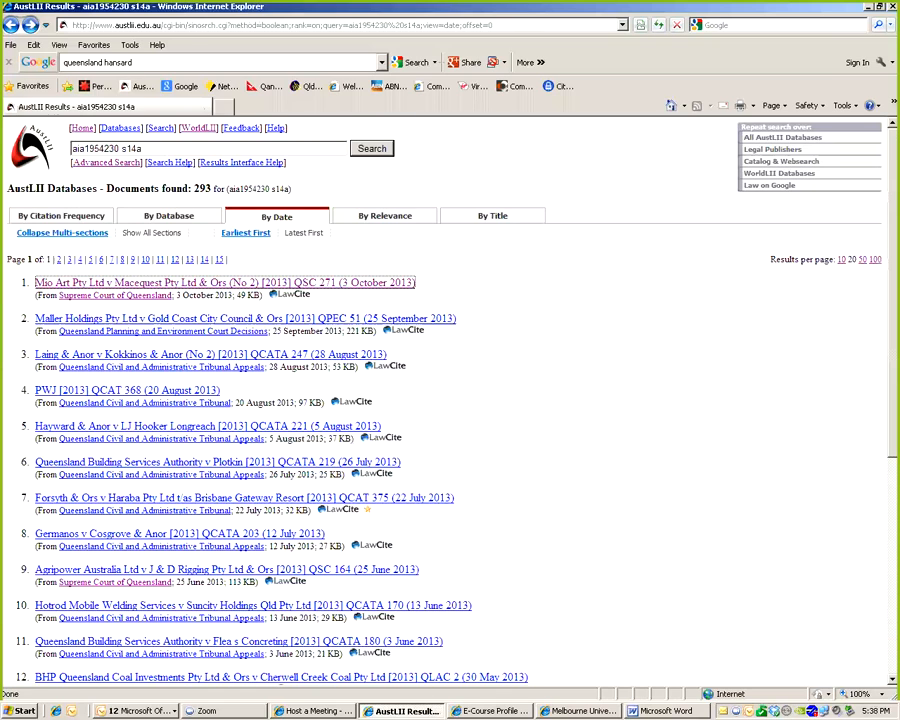
Rank the results by relevance, then go to the Queensland Legislation current legislation page
click(385, 216)
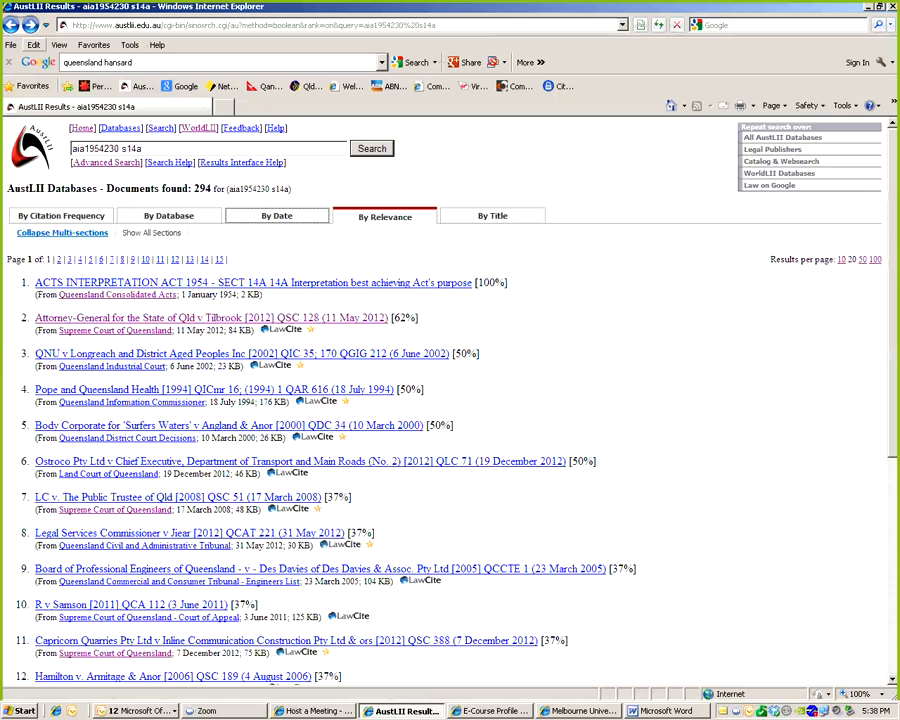
click(254, 283)
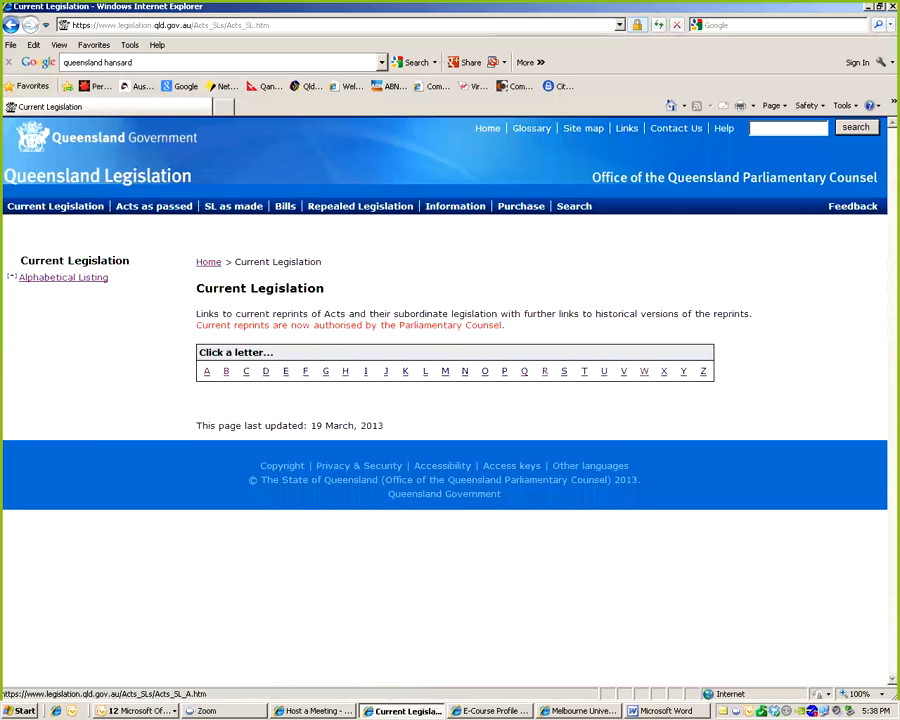
Browse the list of current Queensland Acts beginning with A
click(206, 371)
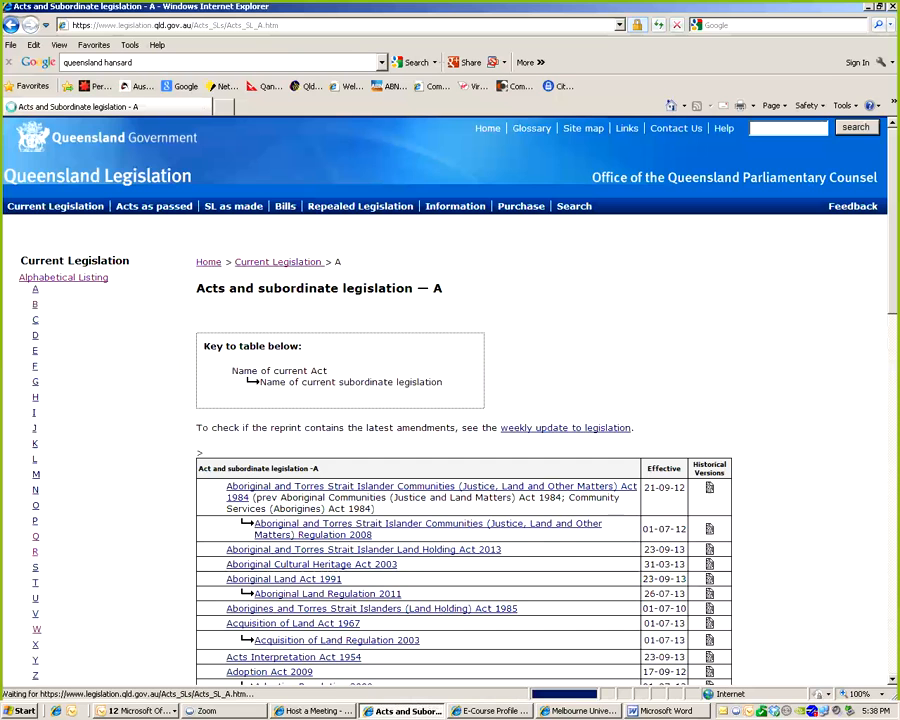
scroll(down, 3)
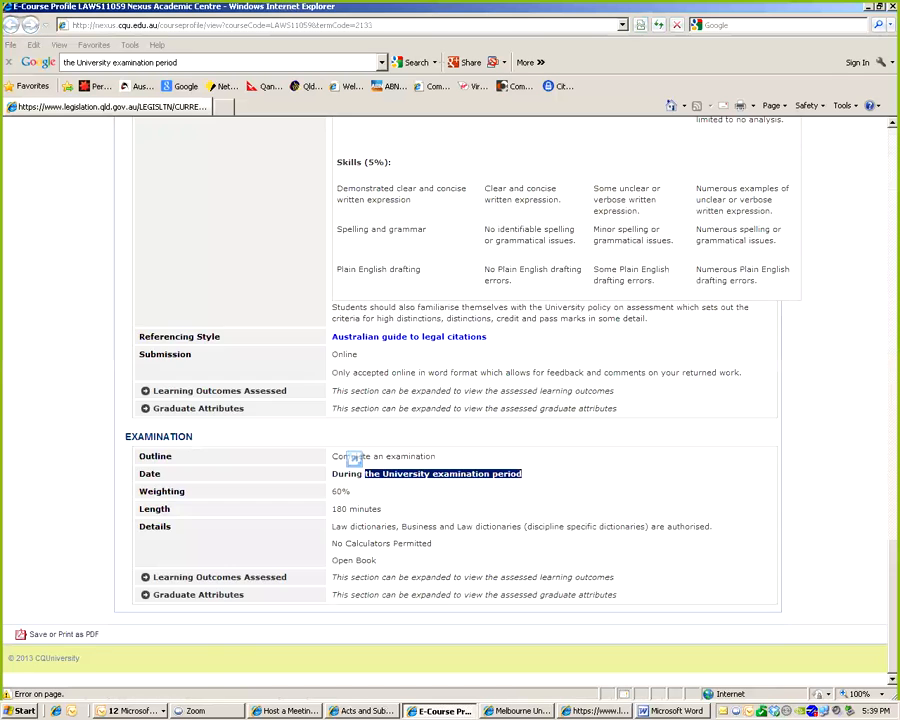
Scroll the LAWS11059 course profile back to its Statutory Interpretation header
scroll(up, 3)
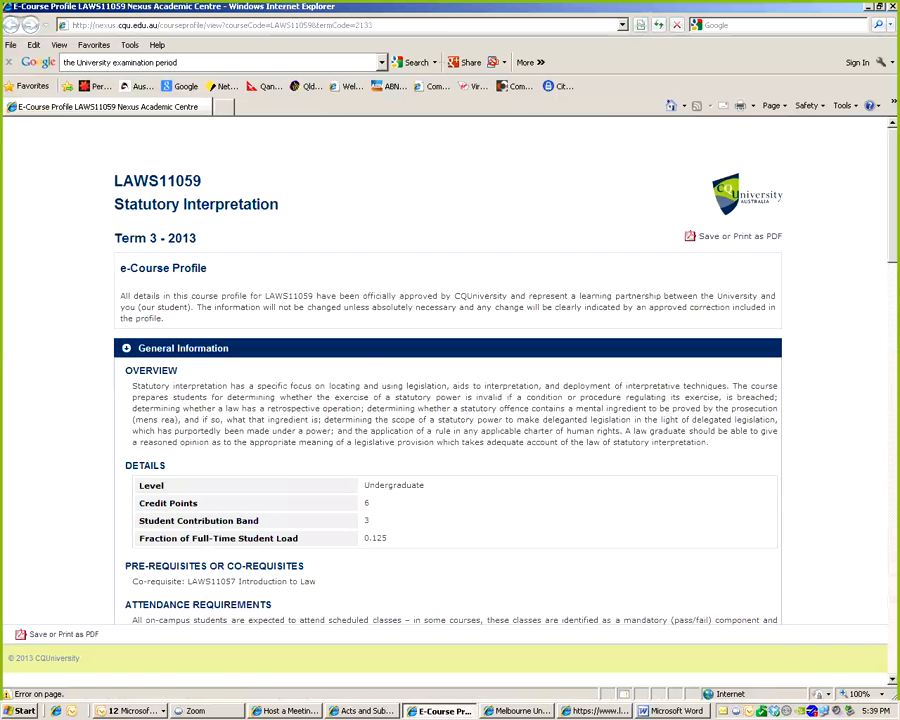
scroll(down, 3)
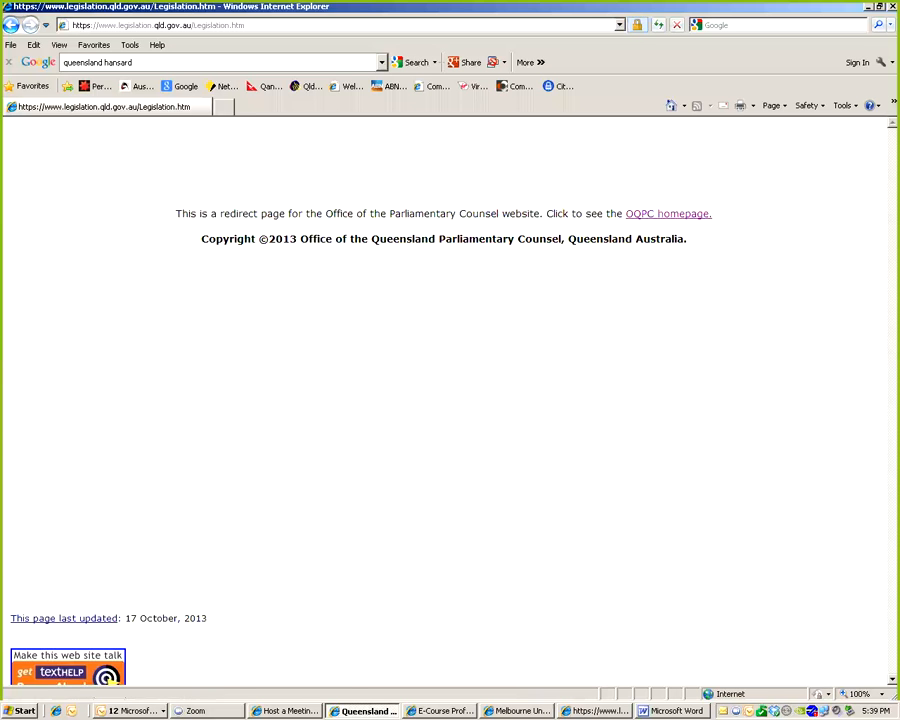
View the Acts Interpretation Act 1954 reprint, then go to the Moodle My home page
click(666, 213)
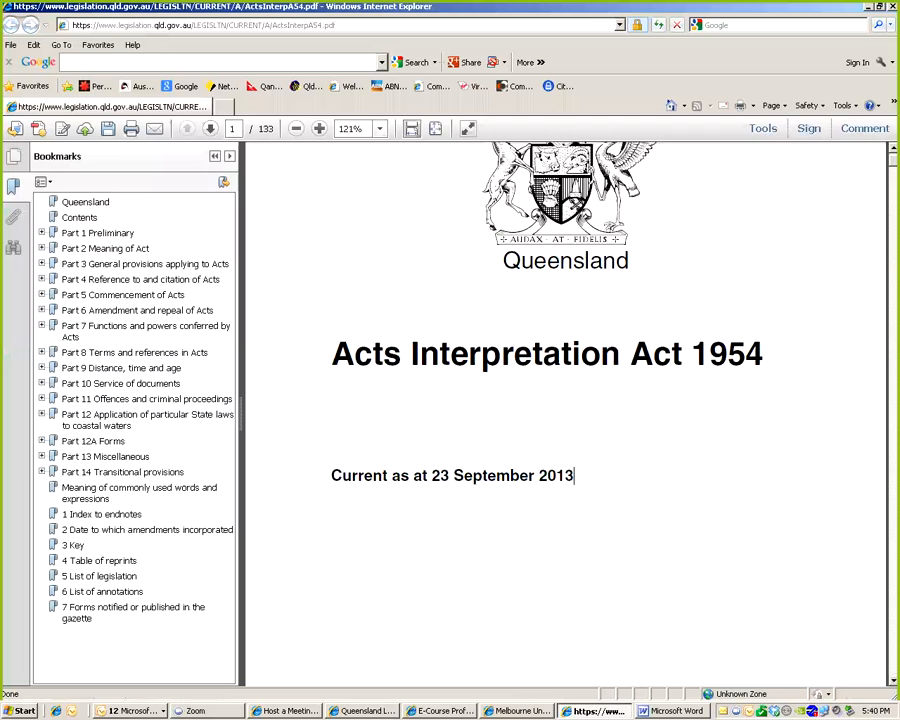
click(515, 711)
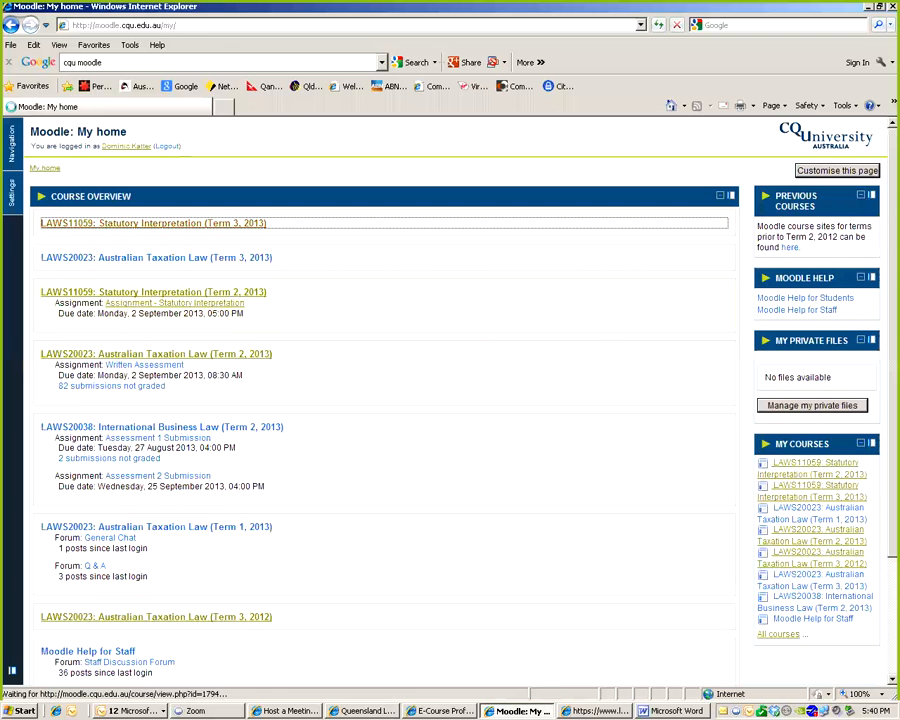
From the LAWS11059 course, open the Topic 1 'A Practical Guide to Legal Research' extract PDF
click(152, 223)
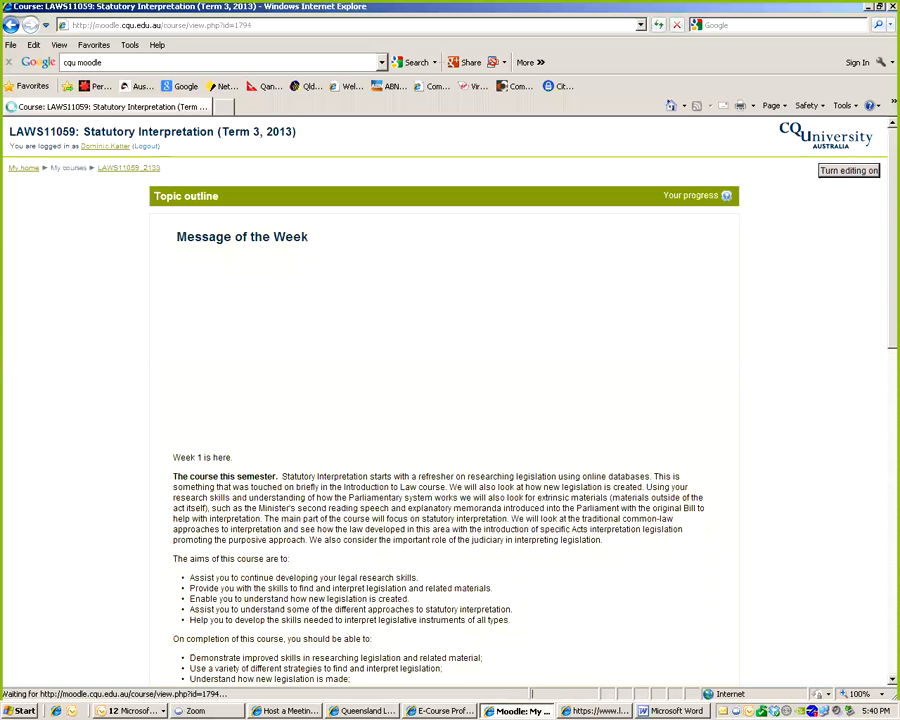
scroll(down, 3)
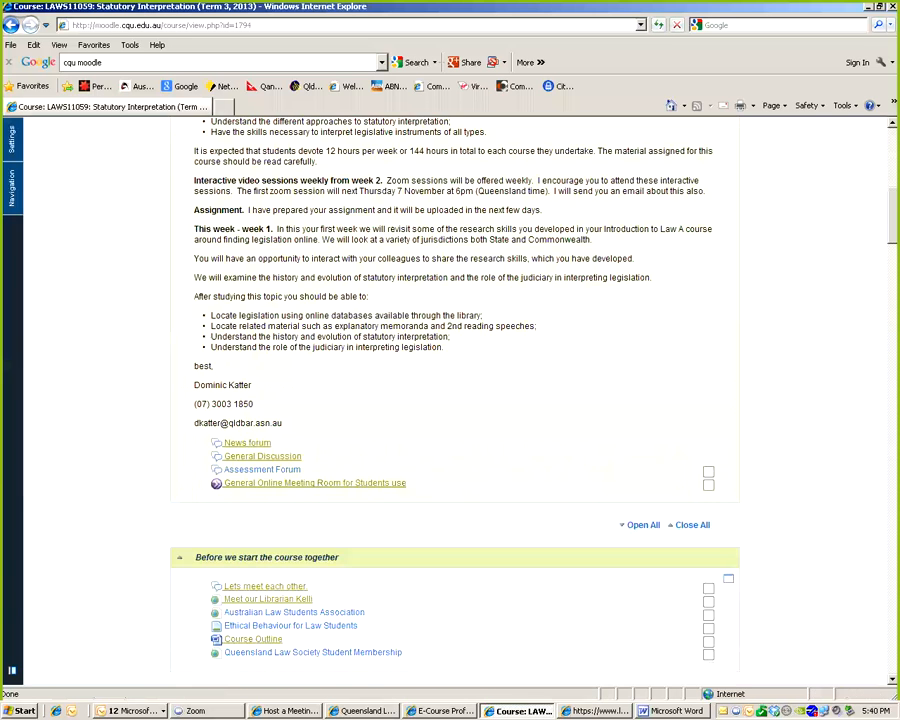
scroll(down, 3)
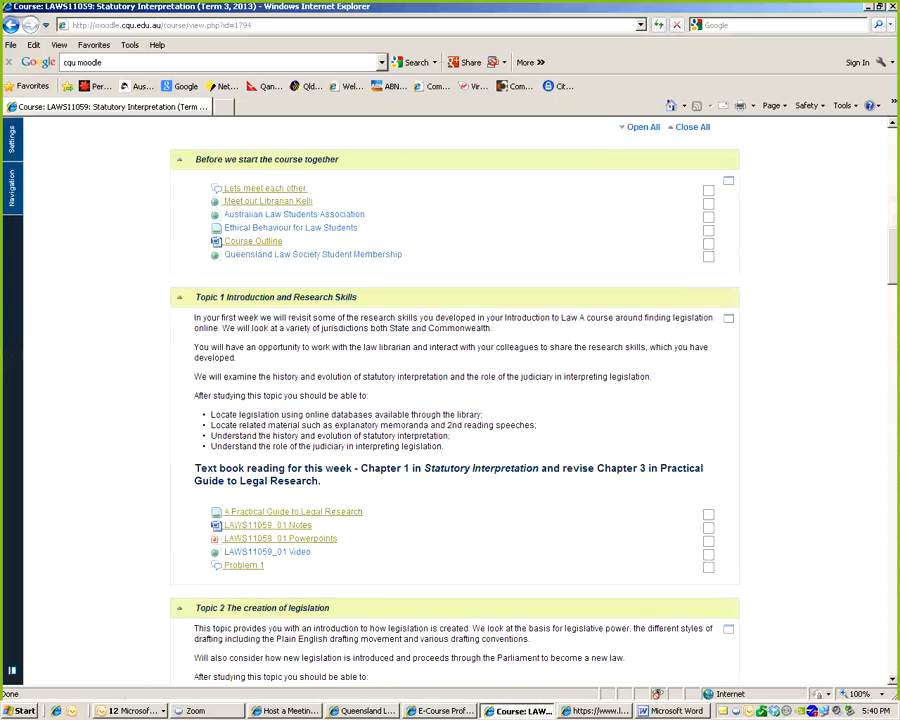
click(293, 511)
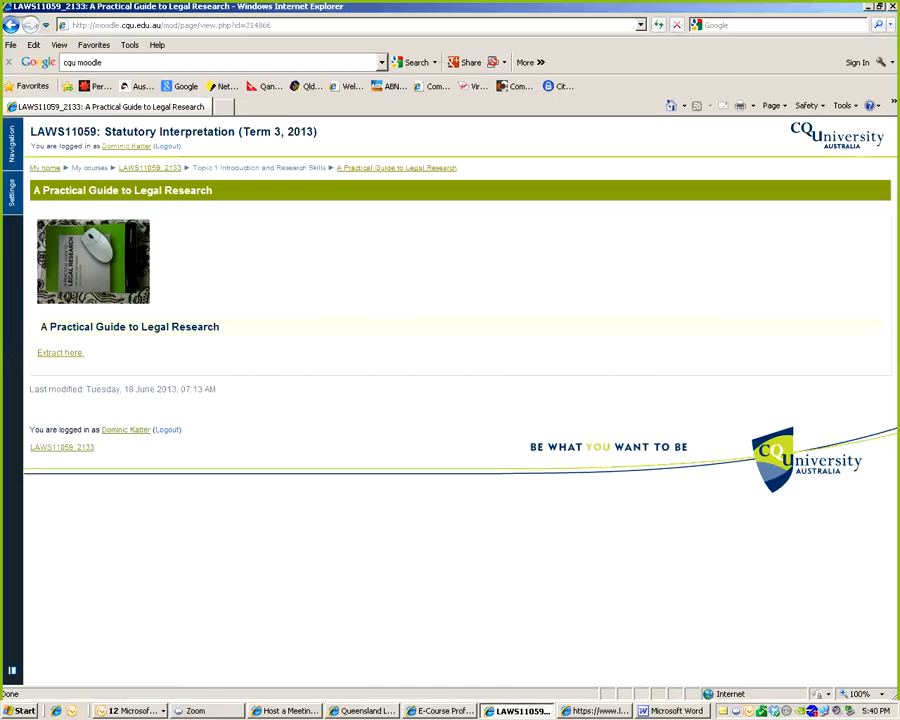
click(59, 352)
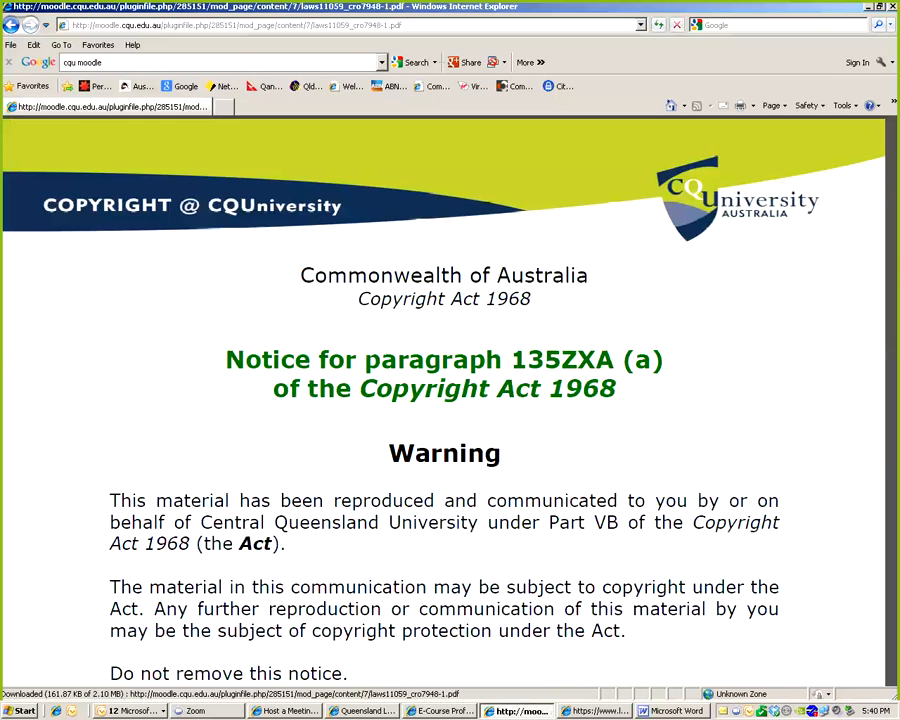
Page through the legal research guide to Chapter 3 Legislative Material
scroll(down, 3)
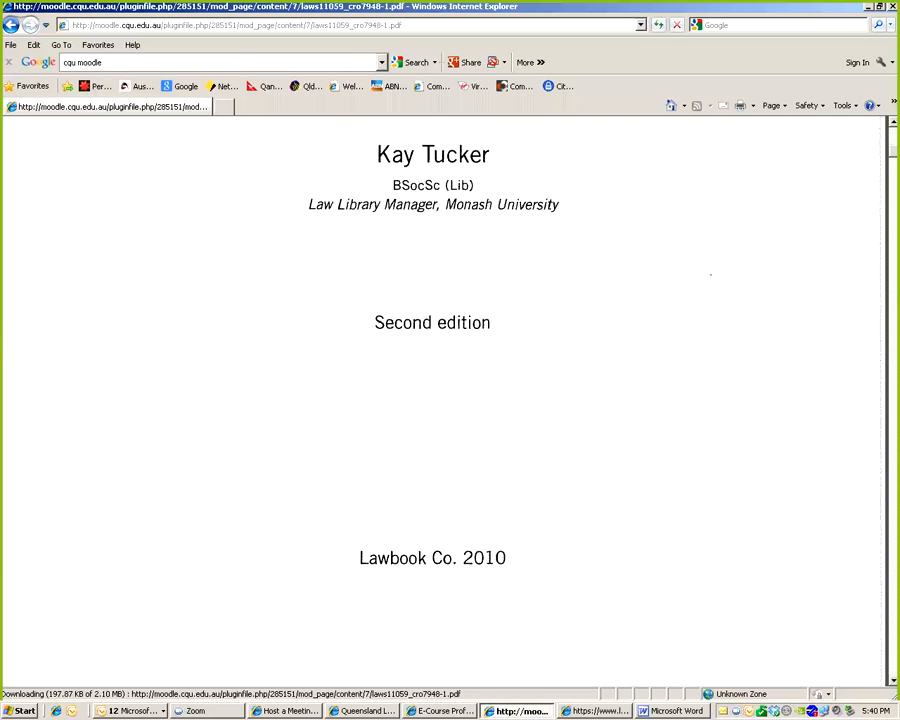
scroll(up, 3)
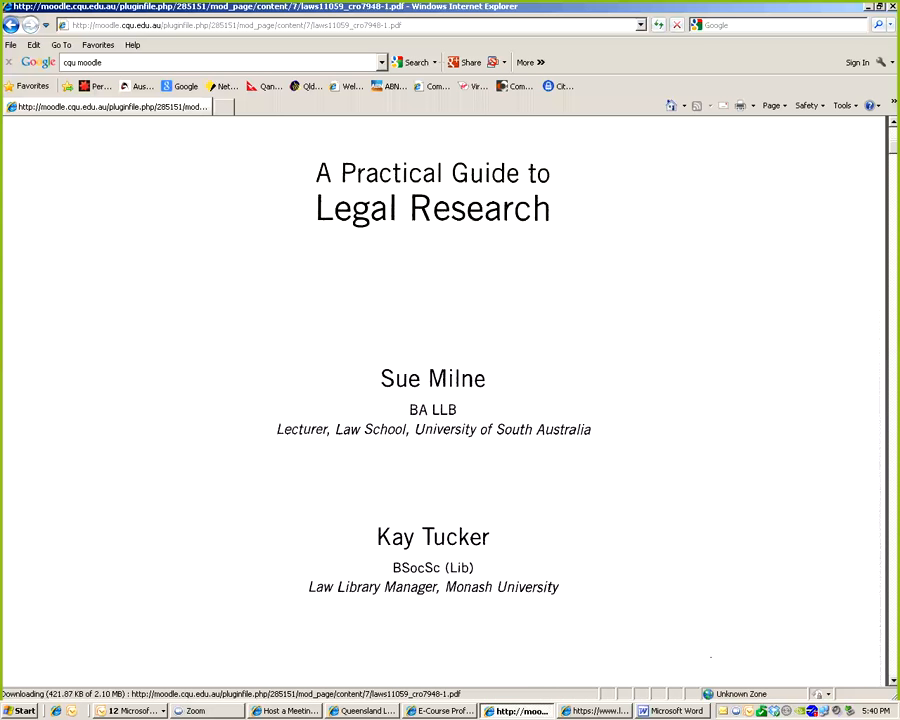
scroll(down, 3)
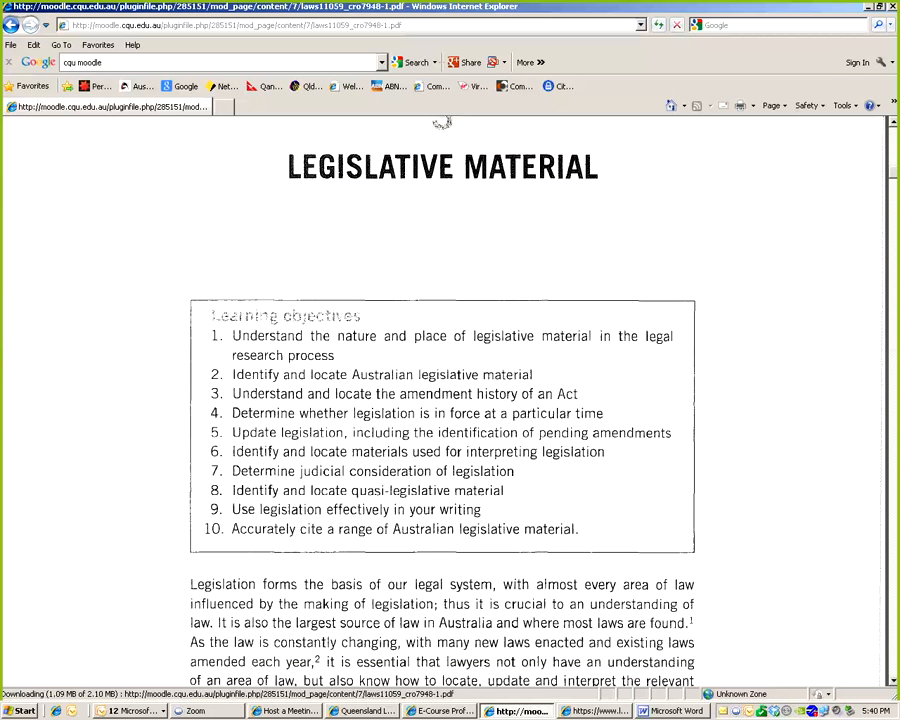
scroll(down, 3)
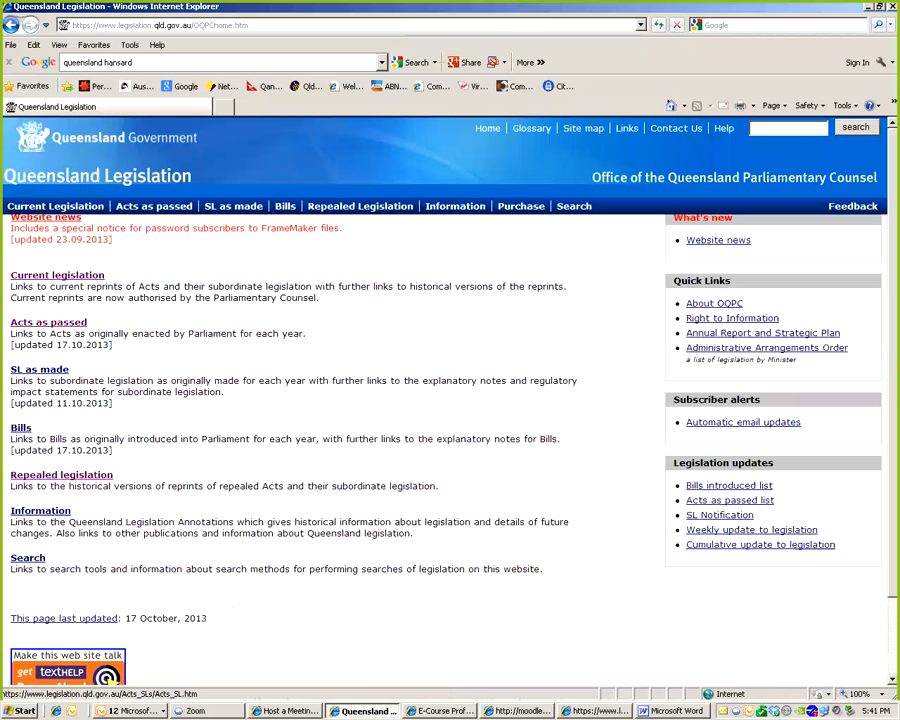
Browse current Acts under A to the Acts Interpretation Act 1954 and its historical reprints
click(57, 274)
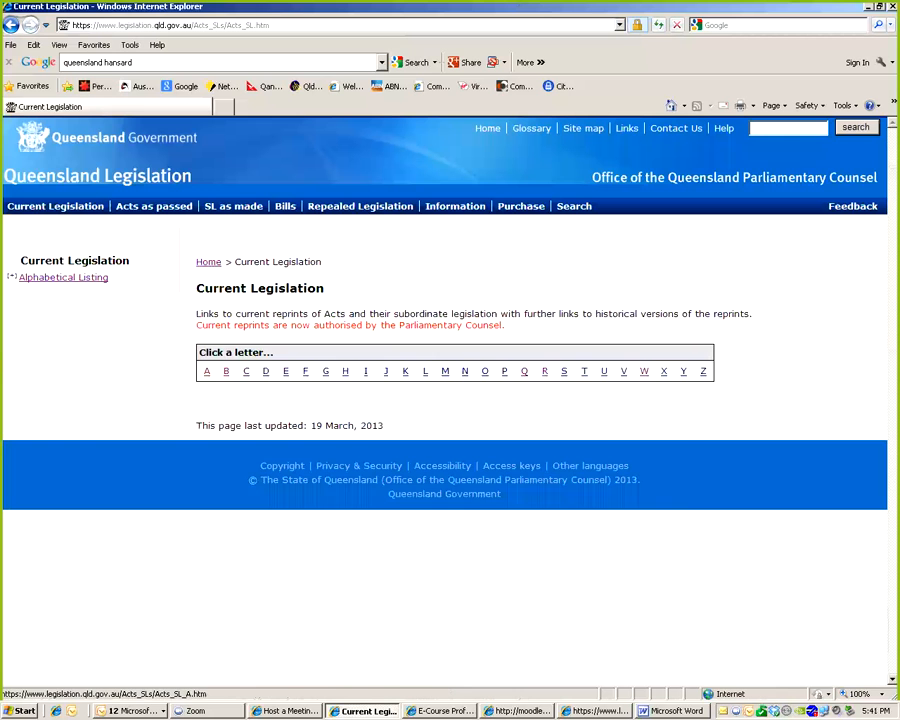
click(206, 371)
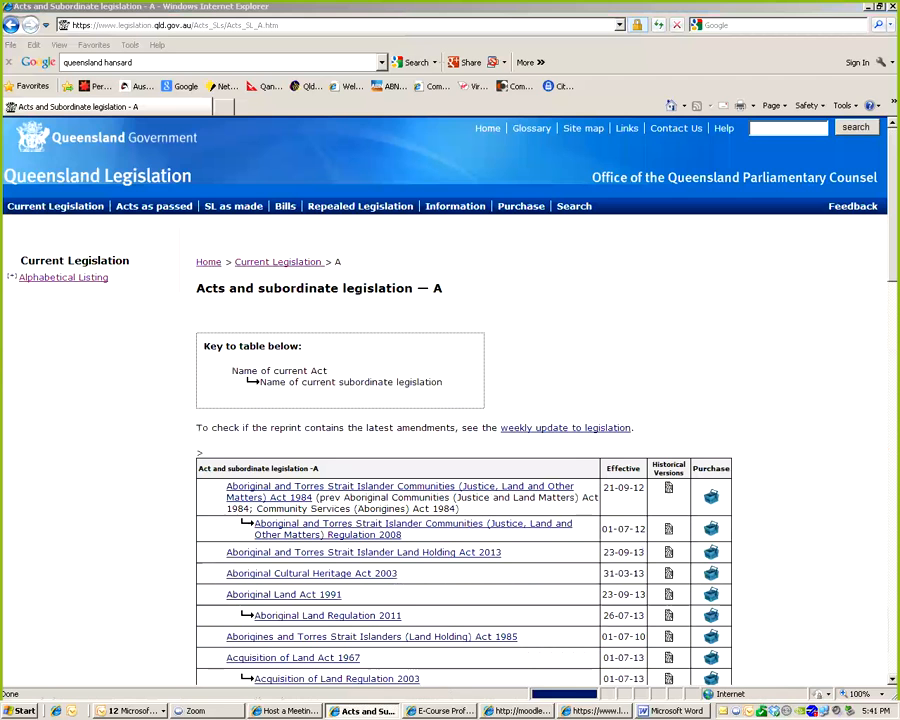
scroll(down, 3)
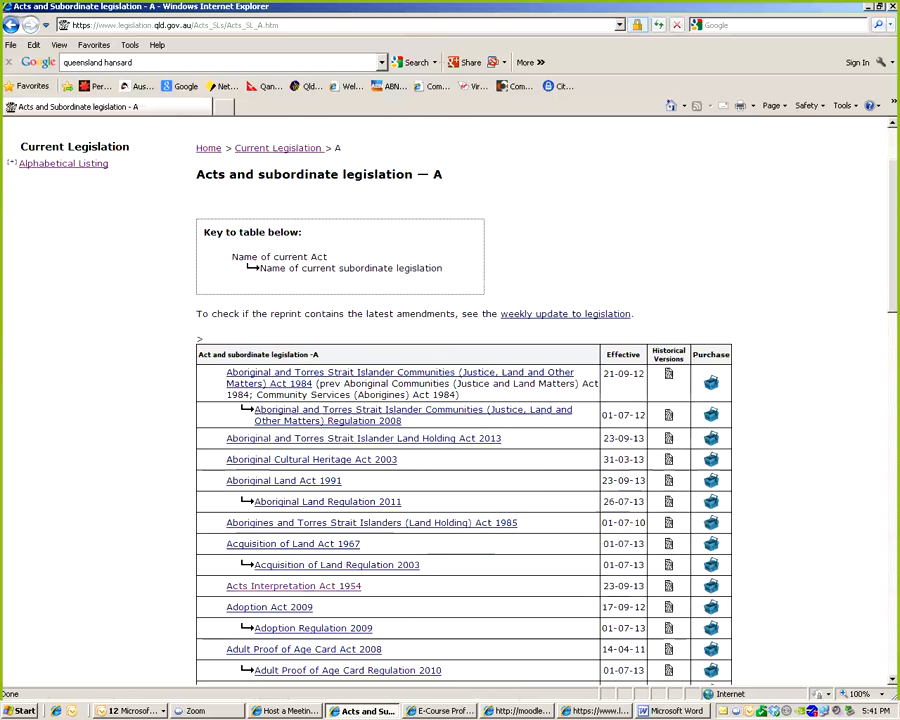
mouse_move(668, 607)
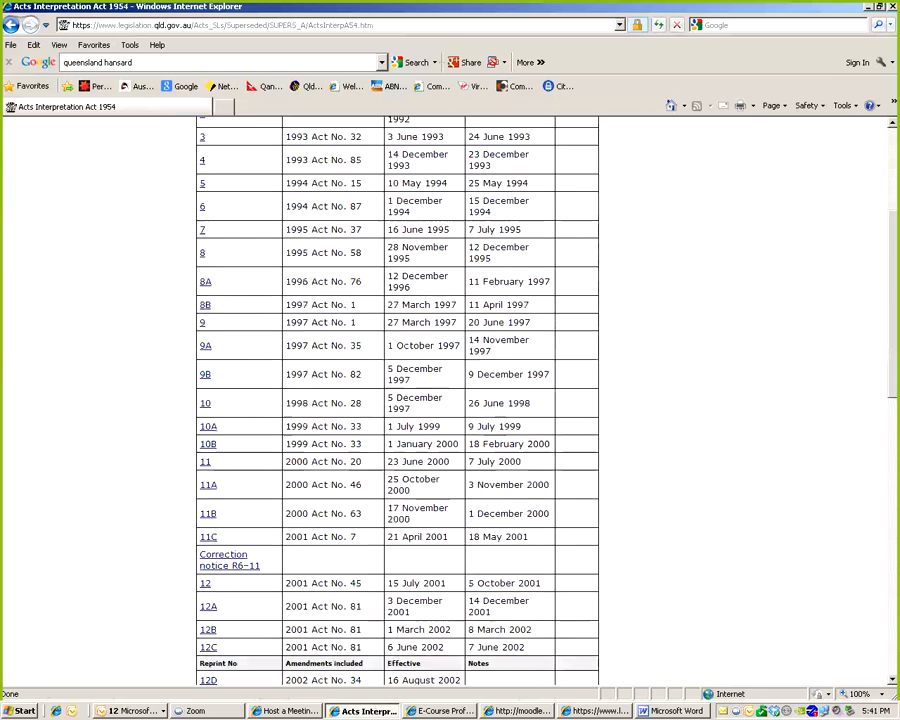
scroll(down, 3)
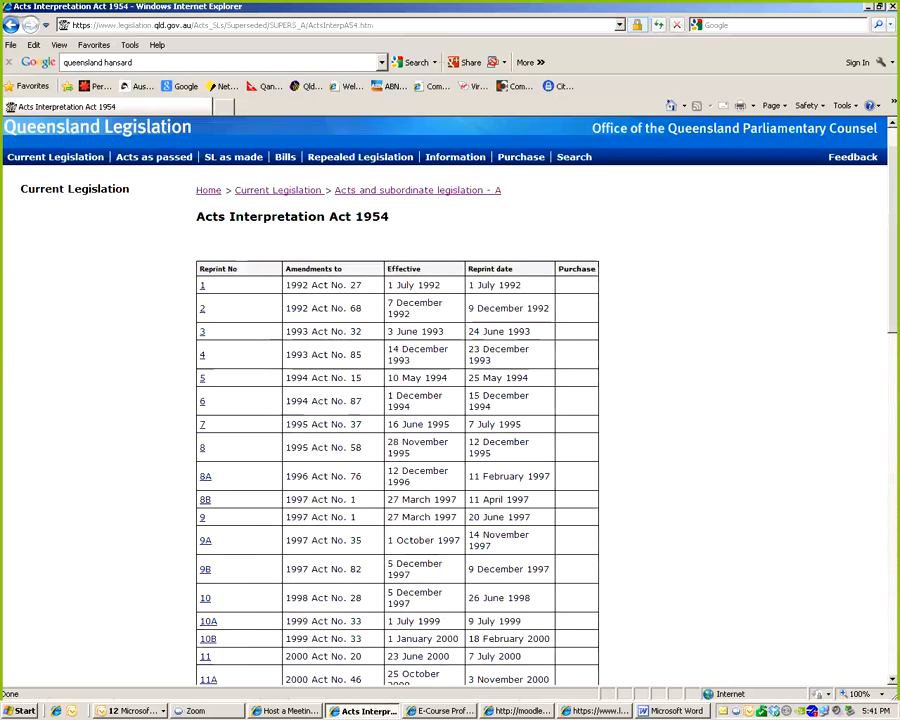
scroll(down, 3)
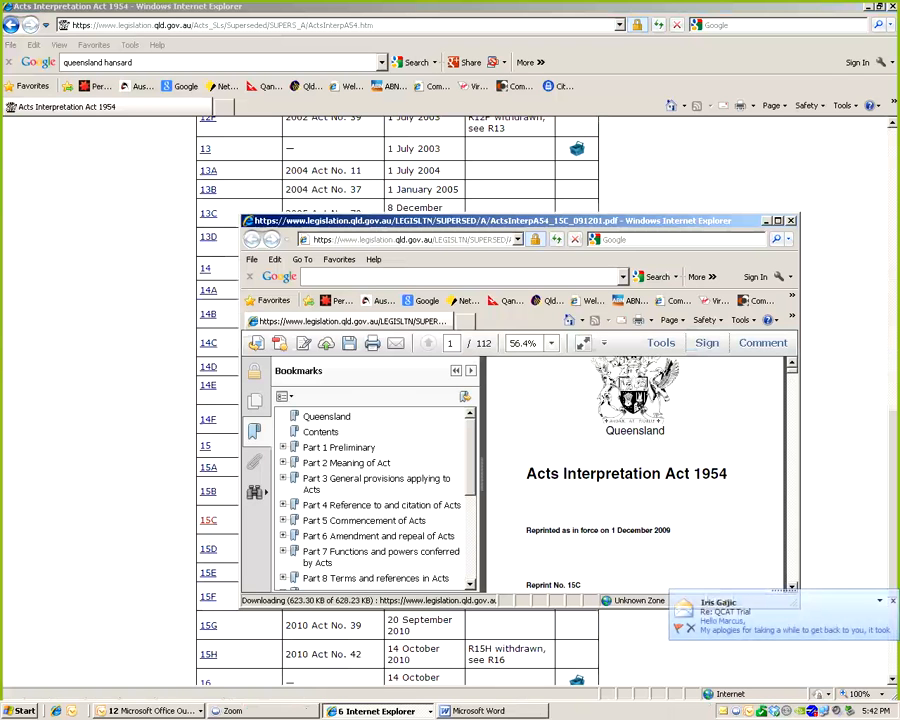
click(791, 220)
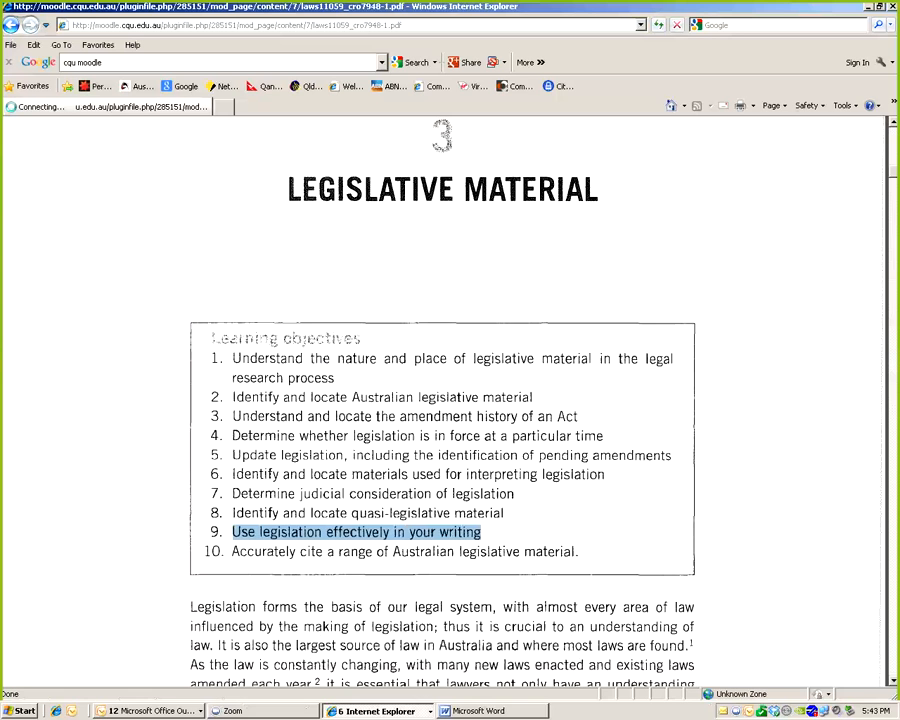
Go back to the LAWS11059 course page at Topic 1 Introduction and Research Skills
click(9, 24)
text(history)
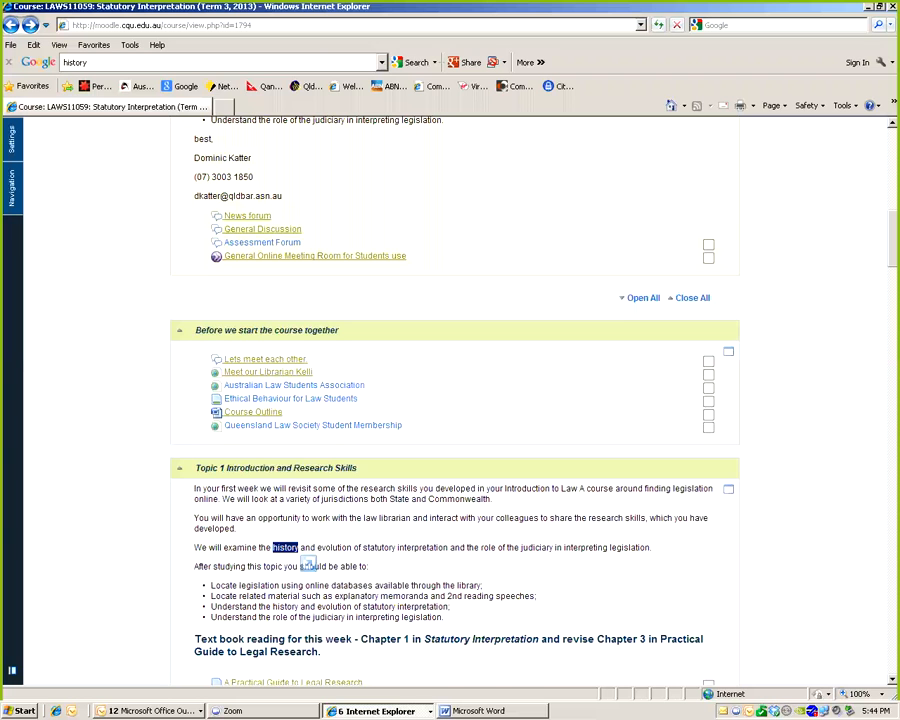
Highlight the Topic 1 overview paragraphs through the last learning outcome bullet
scroll(down, 3)
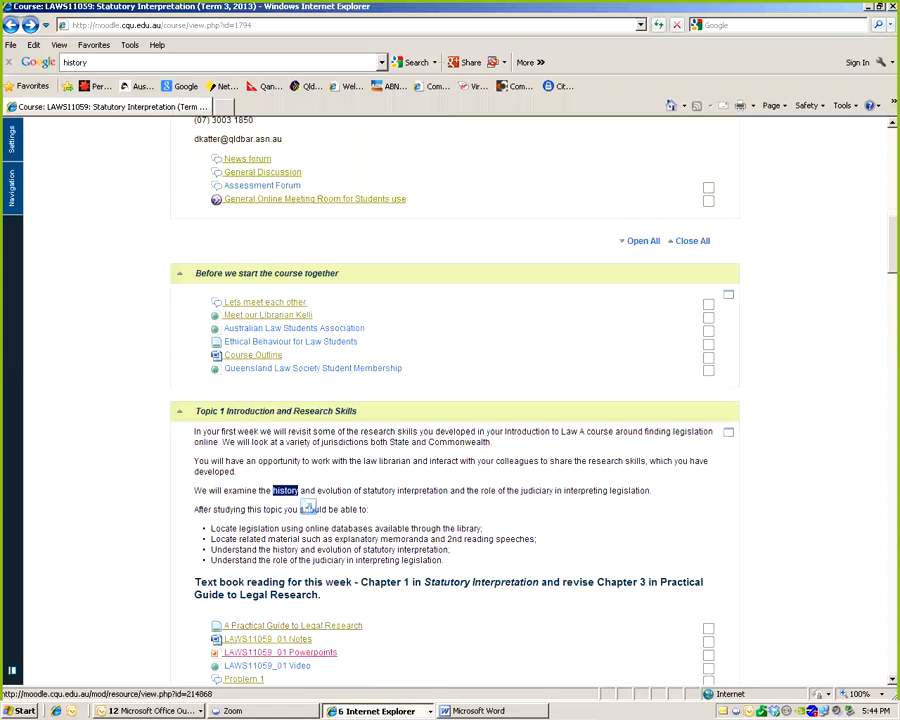
mouse_move(279, 652)
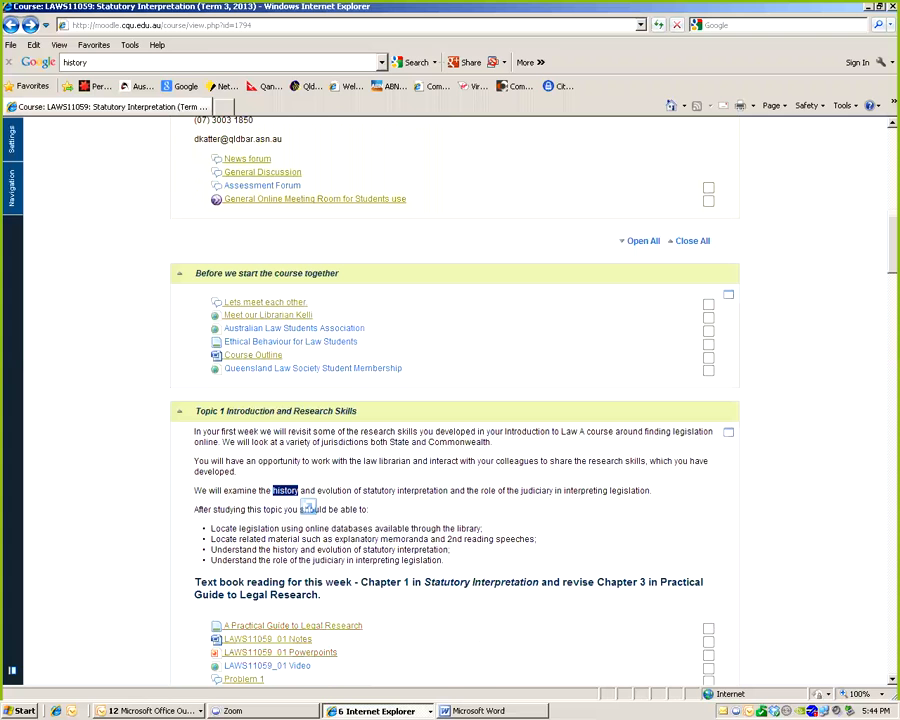
mouse_move(279, 652)
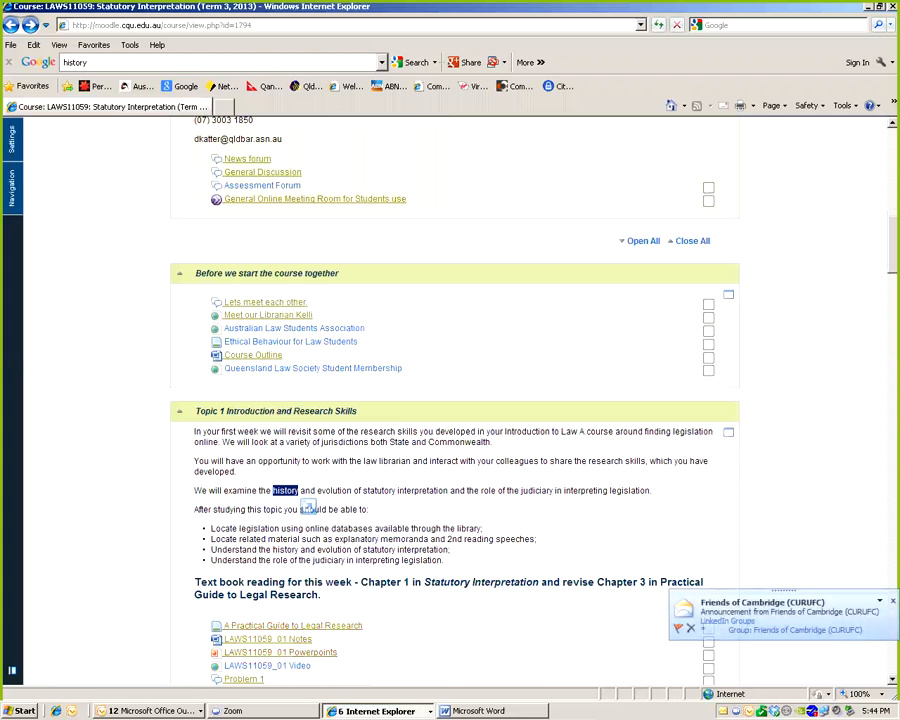
drag(195, 431, 446, 560)
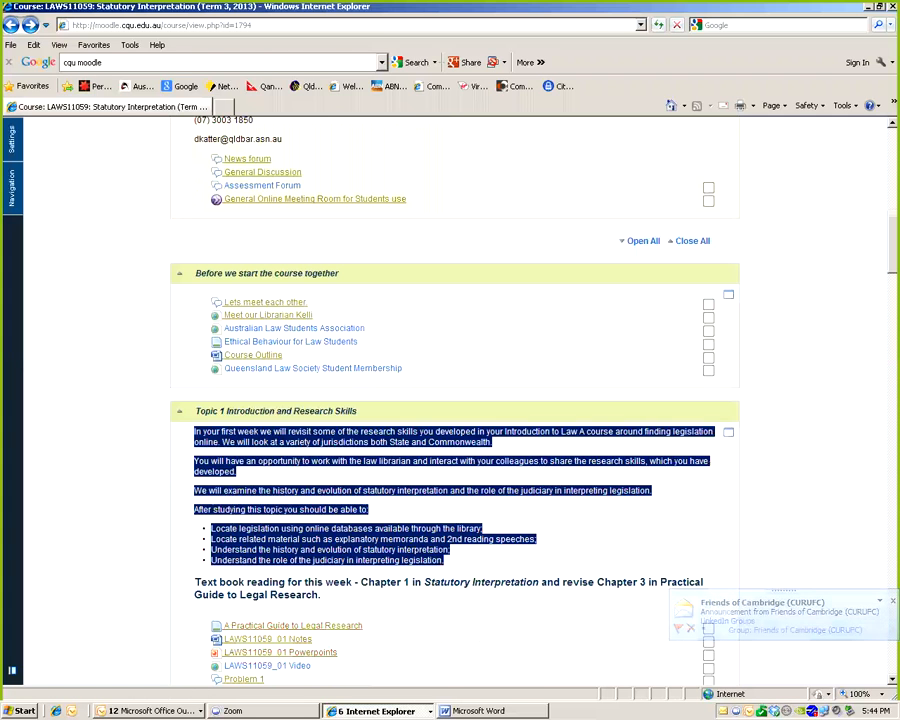